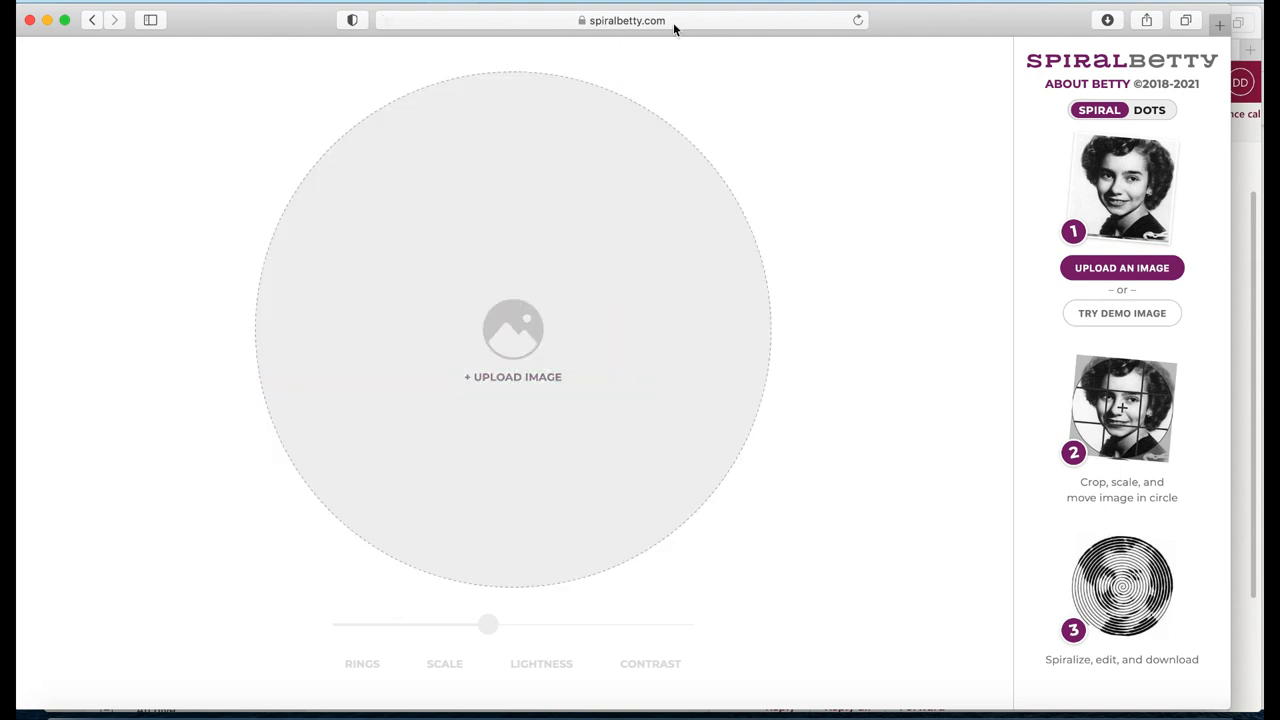
pyautogui.moveTo(932, 165)
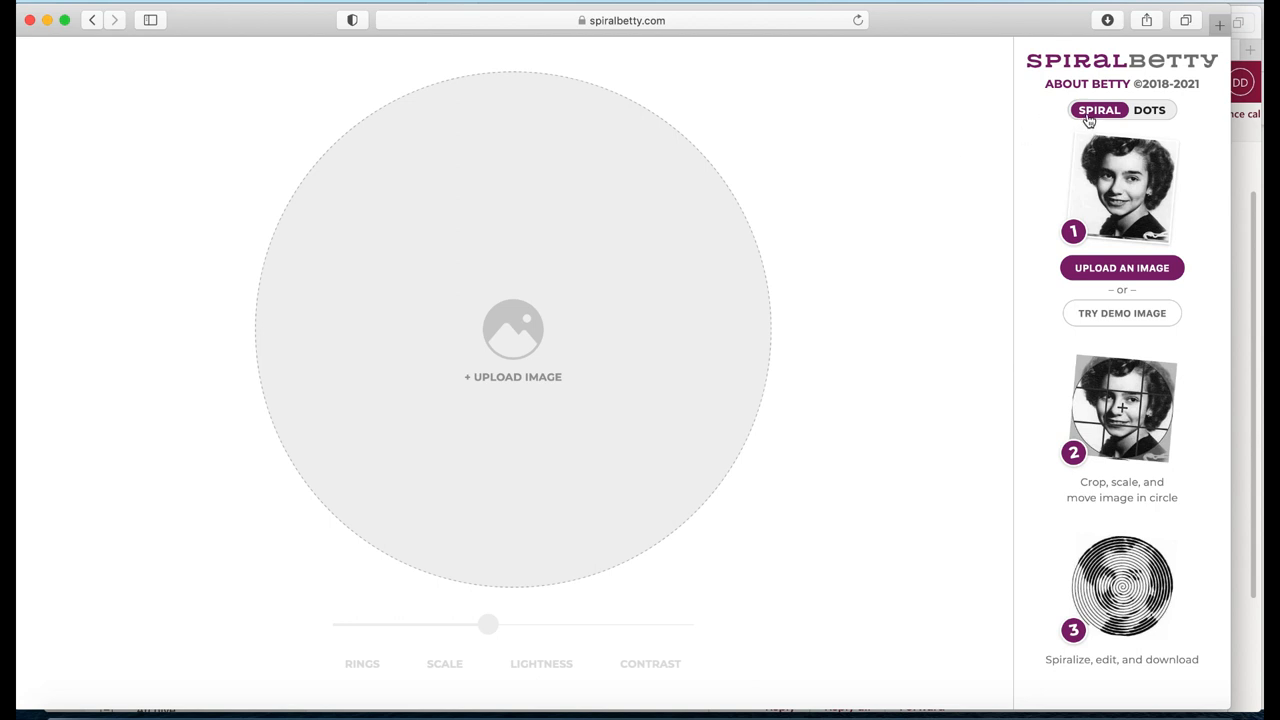
pyautogui.moveTo(1046, 562)
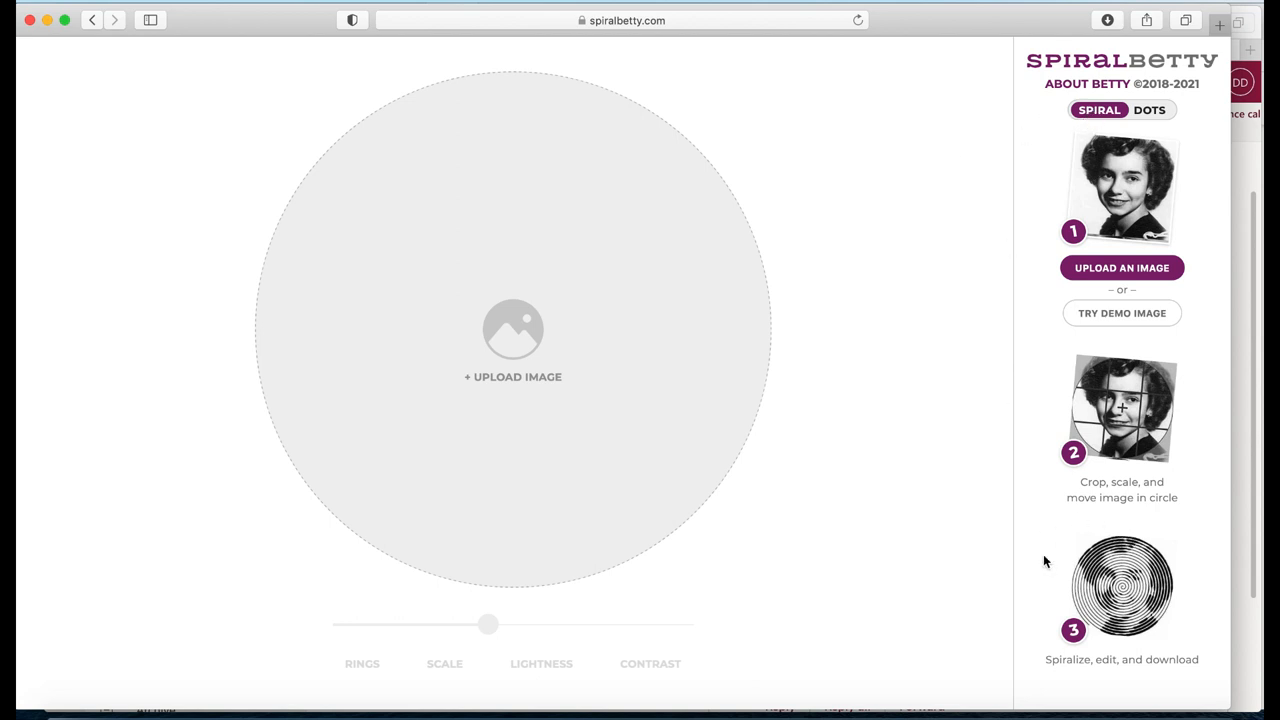
pyautogui.moveTo(1086, 494)
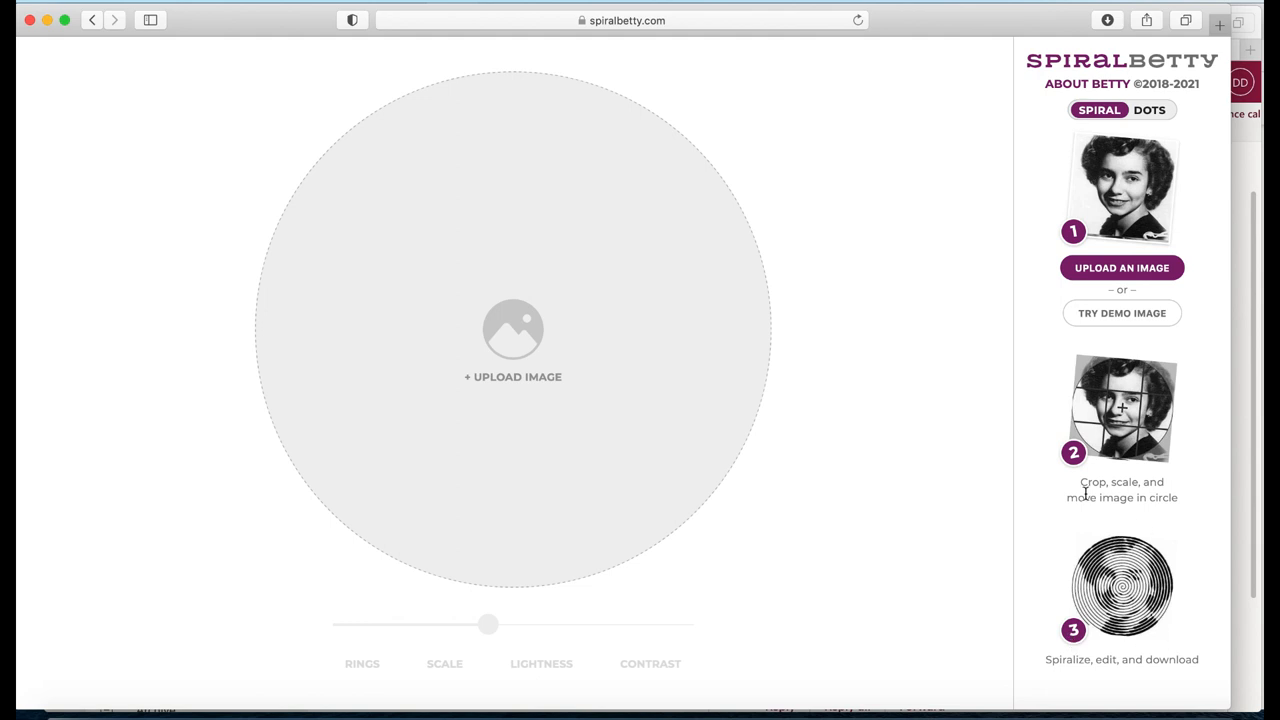
pyautogui.moveTo(1013, 618)
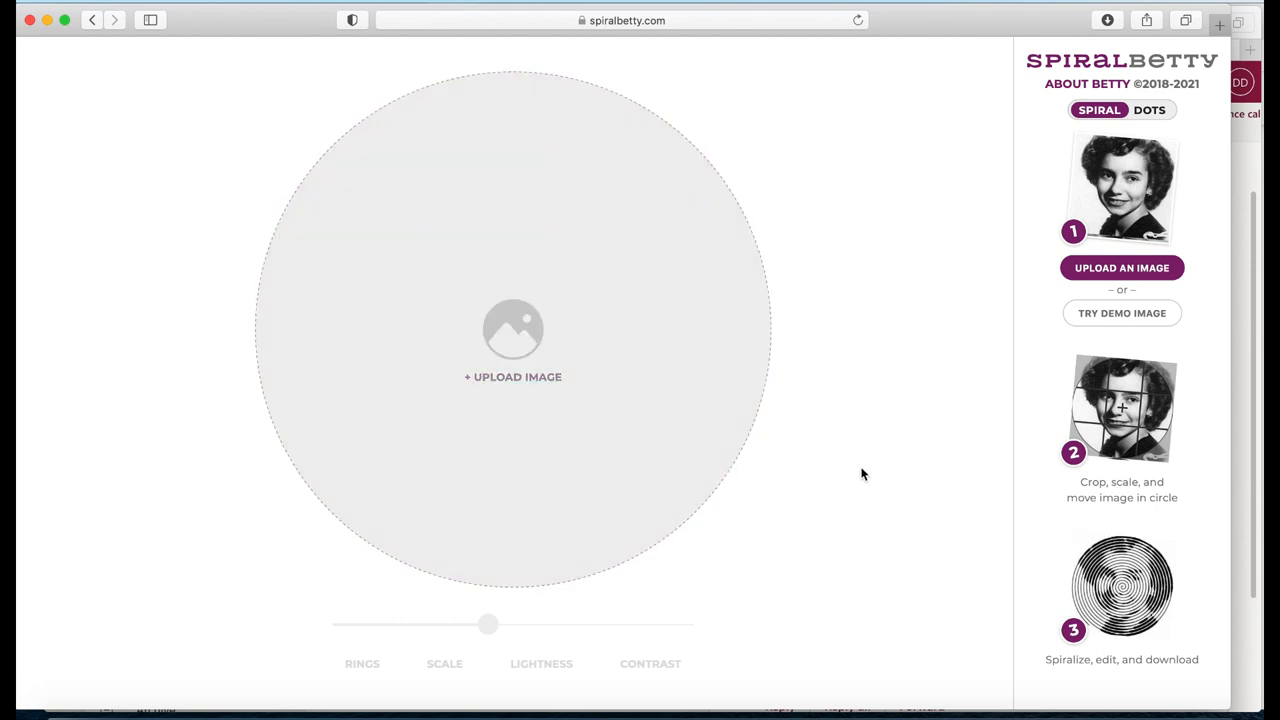
pyautogui.moveTo(936, 392)
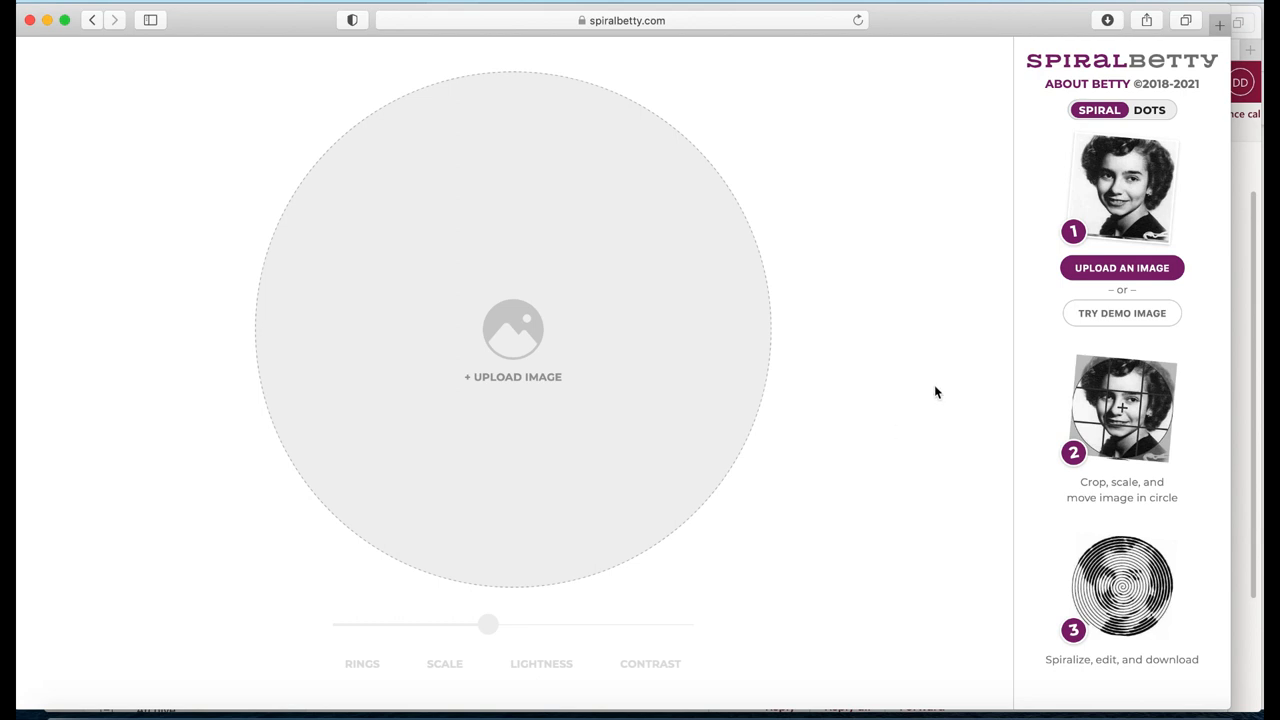
pyautogui.moveTo(983, 227)
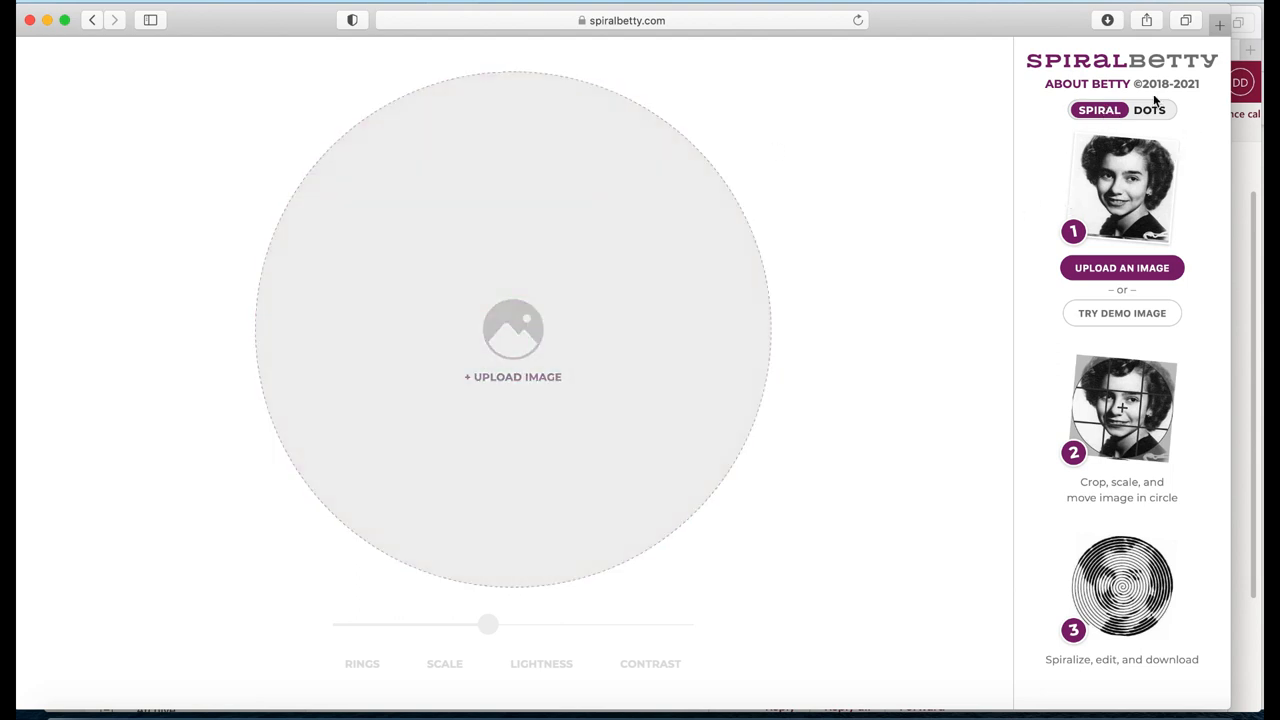
# Toggle Spiral Betty to DOTS mode so the crop area becomes square.
pyautogui.click(1149, 110)
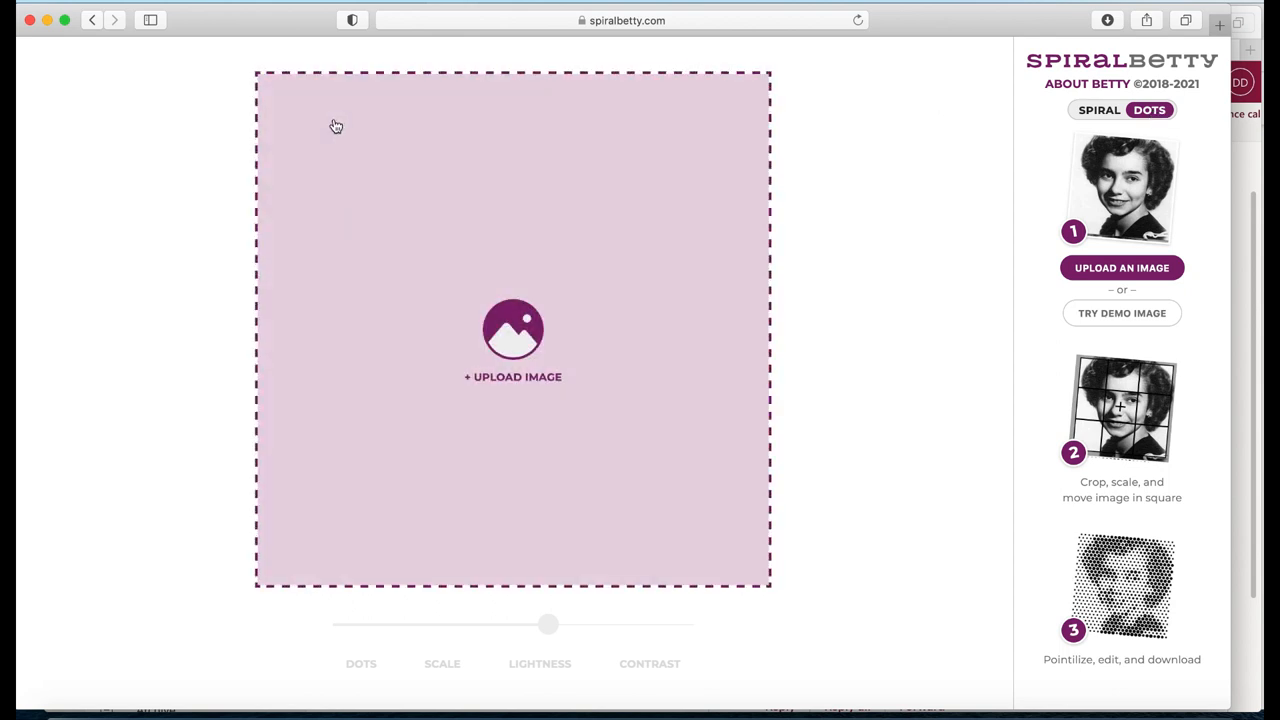
pyautogui.moveTo(574, 227)
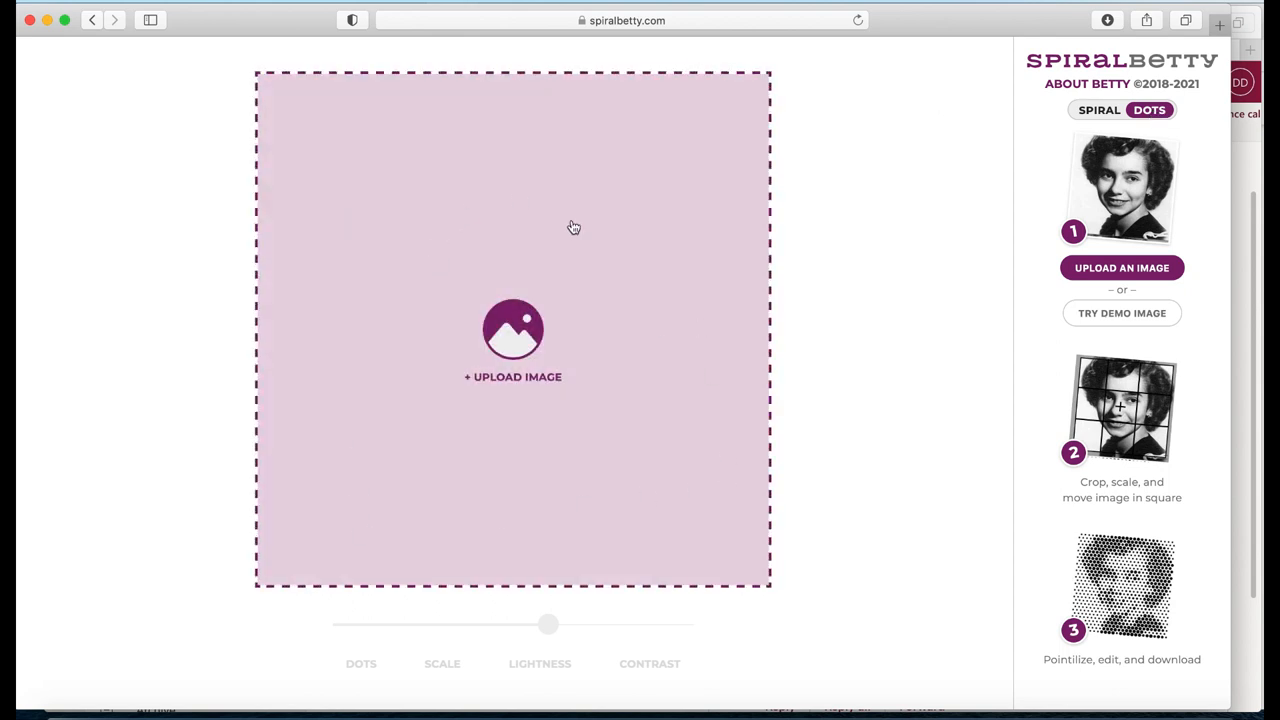
pyautogui.moveTo(359, 491)
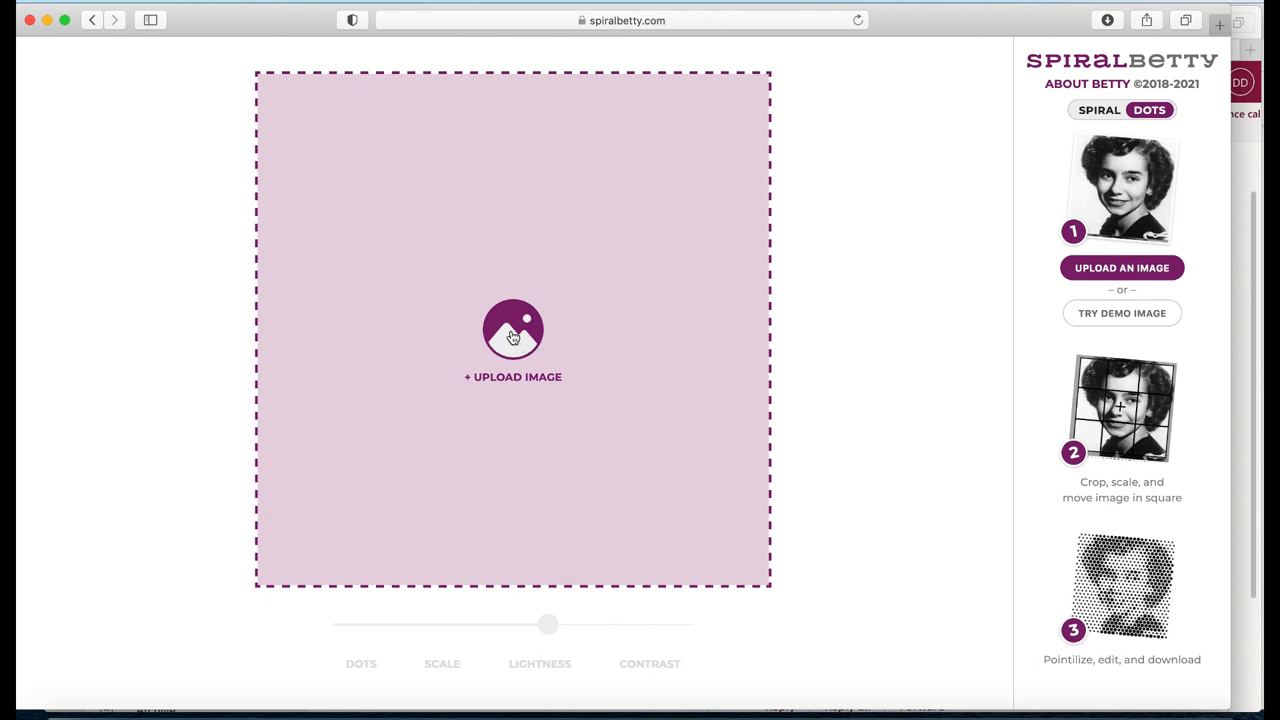
# Upload the unicorn screenshot and accept its crop at minimum zoom.
pyautogui.click(513, 330)
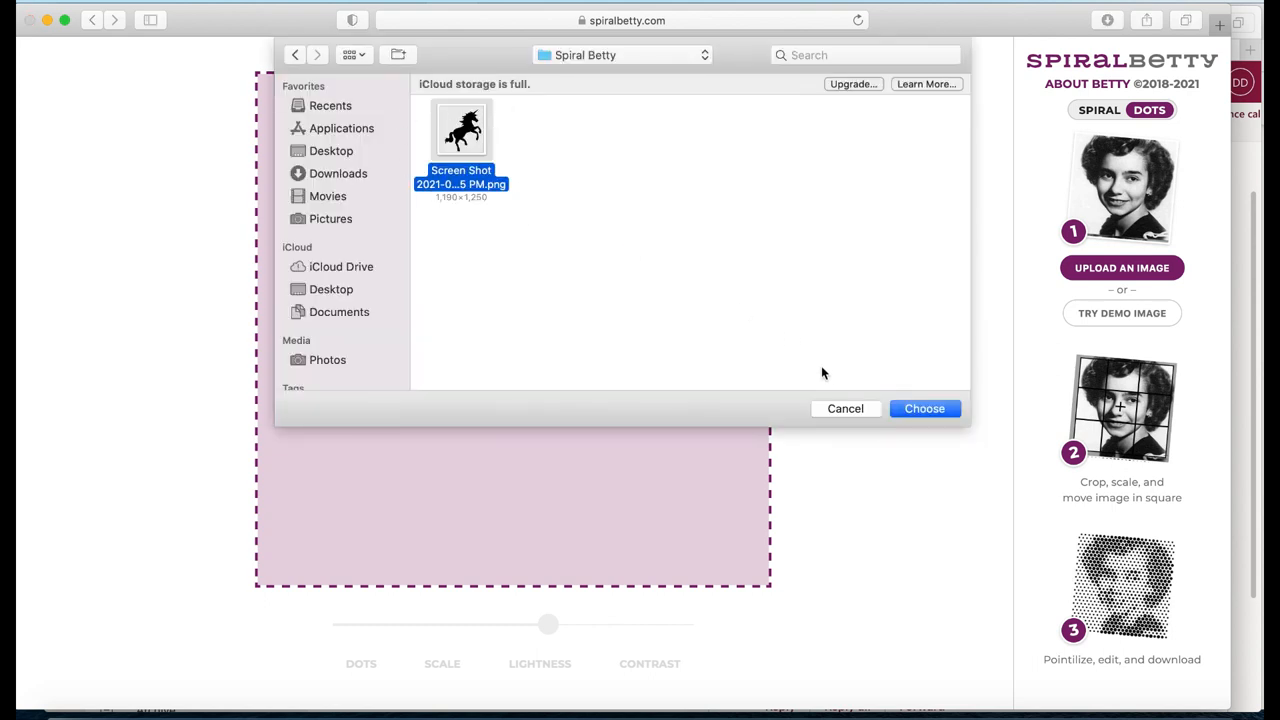
pyautogui.click(923, 408)
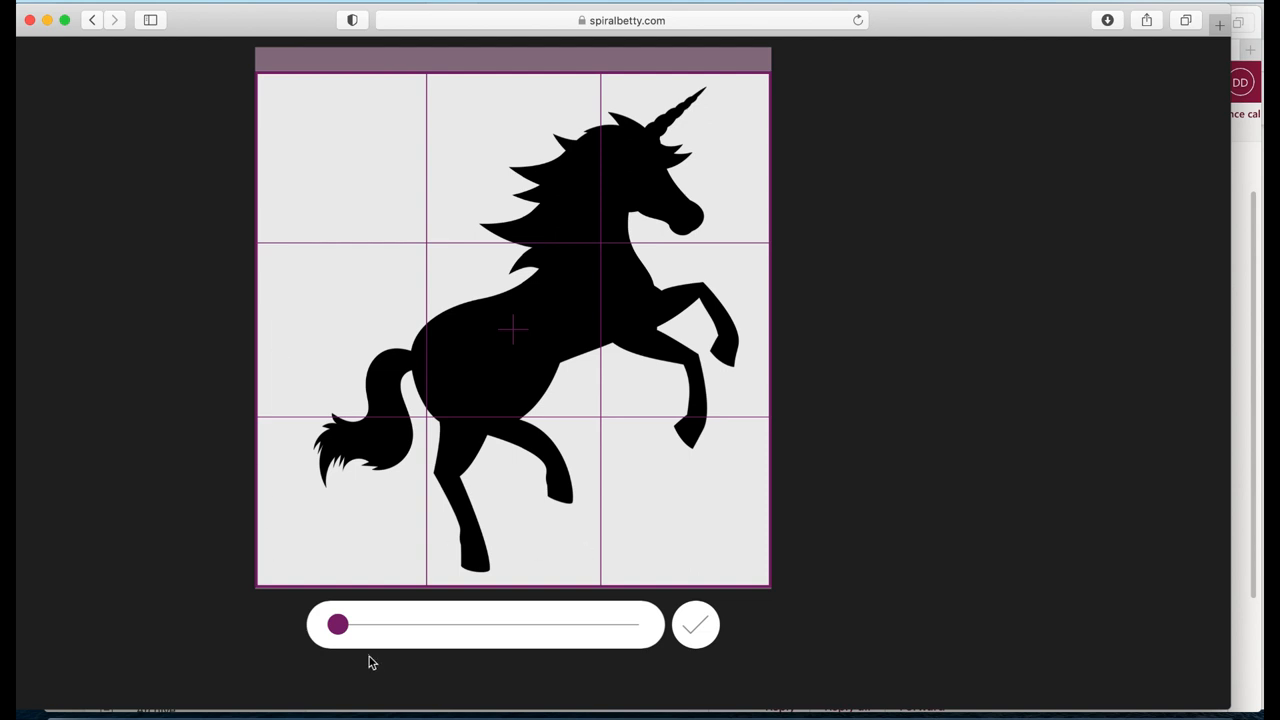
pyautogui.moveTo(337, 624); pyautogui.dragTo(457, 624)
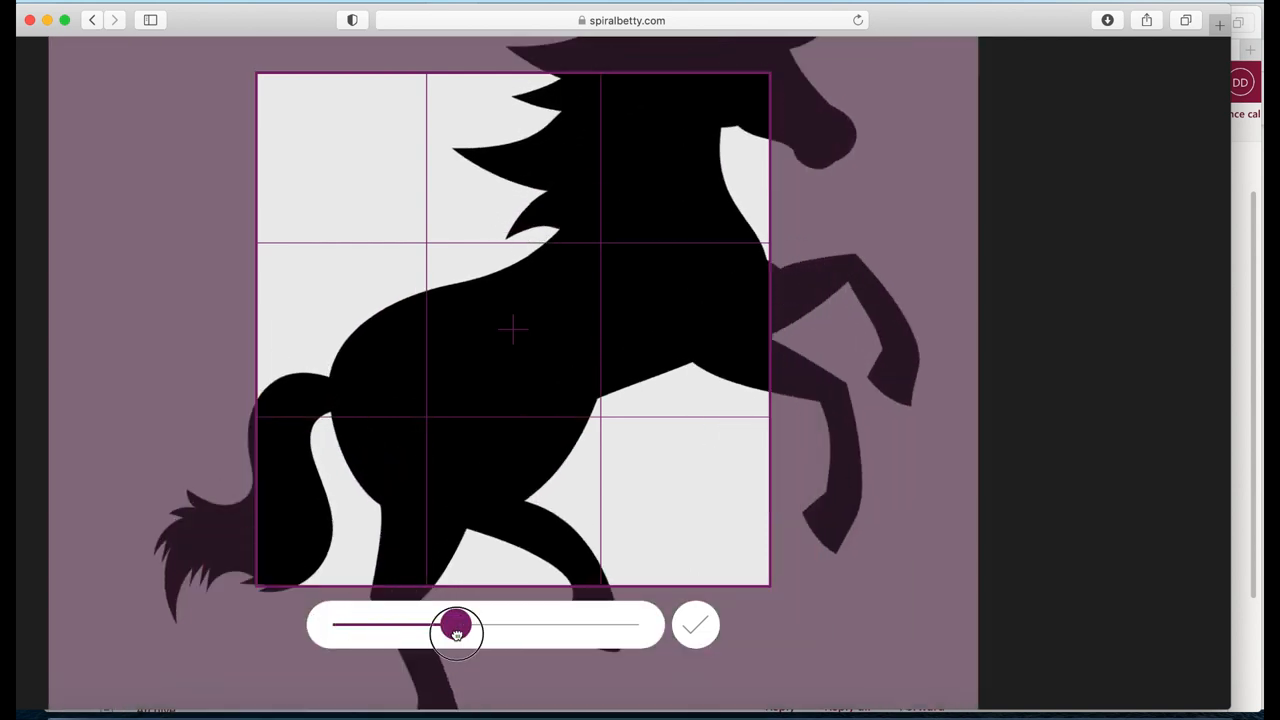
pyautogui.moveTo(455, 625); pyautogui.dragTo(338, 625)
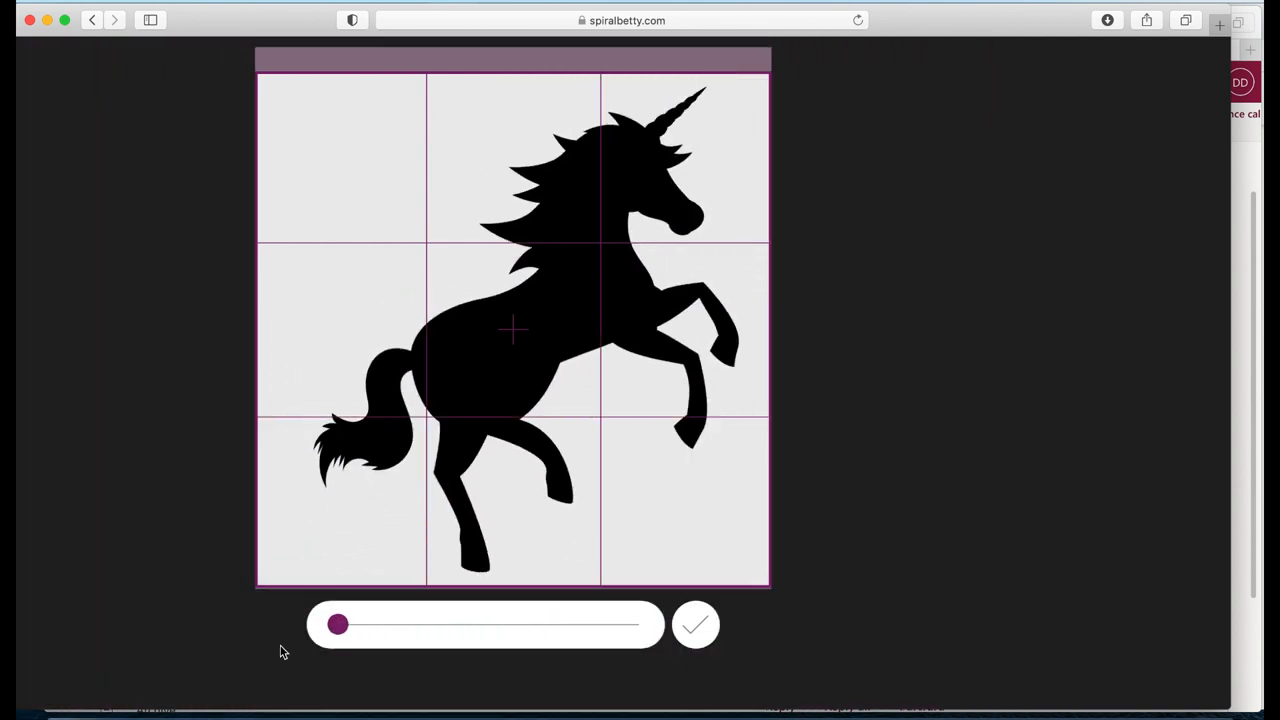
pyautogui.click(696, 624)
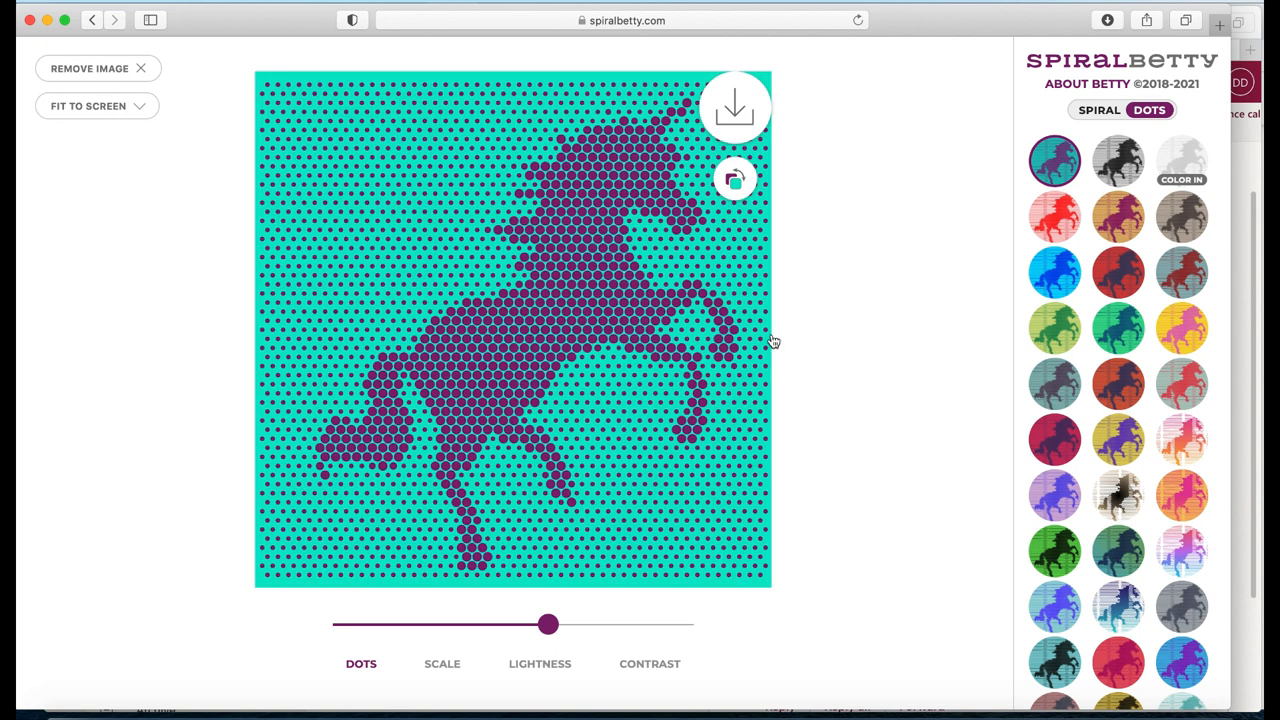
# Apply the black-and-white swatch, preview as Spiral, then return to Dots.
pyautogui.click(1118, 161)
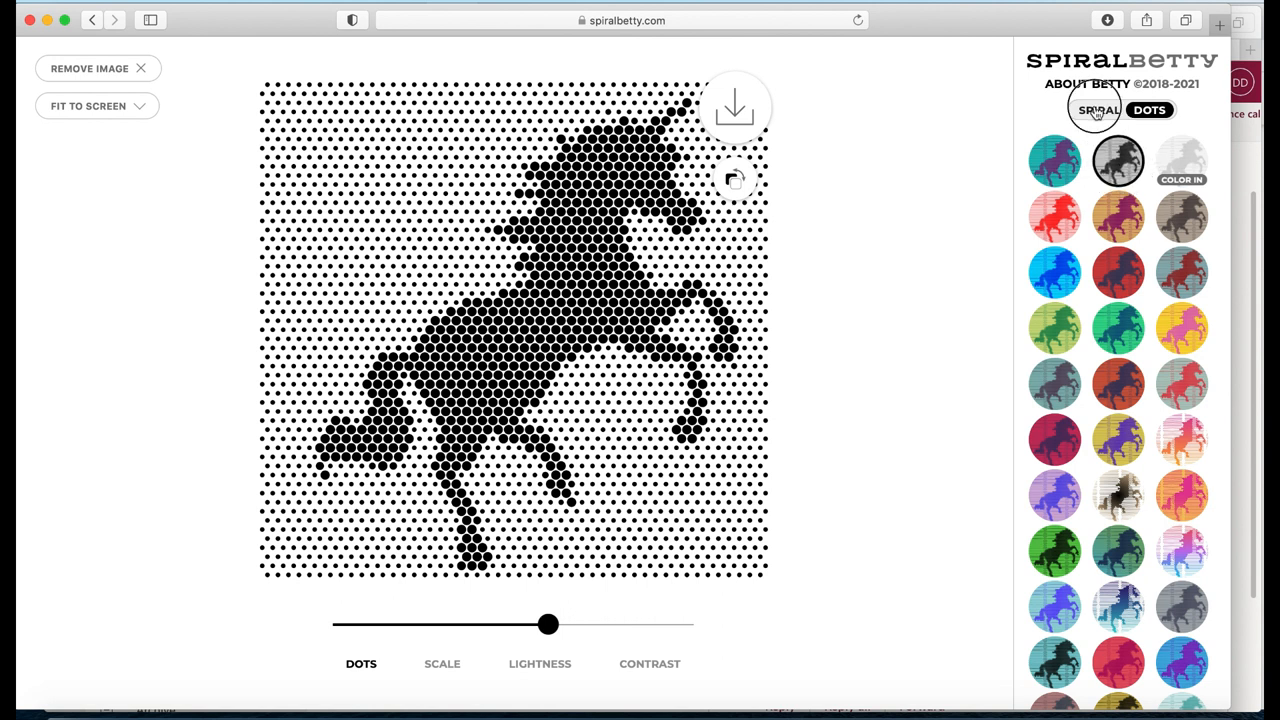
pyautogui.click(1099, 110)
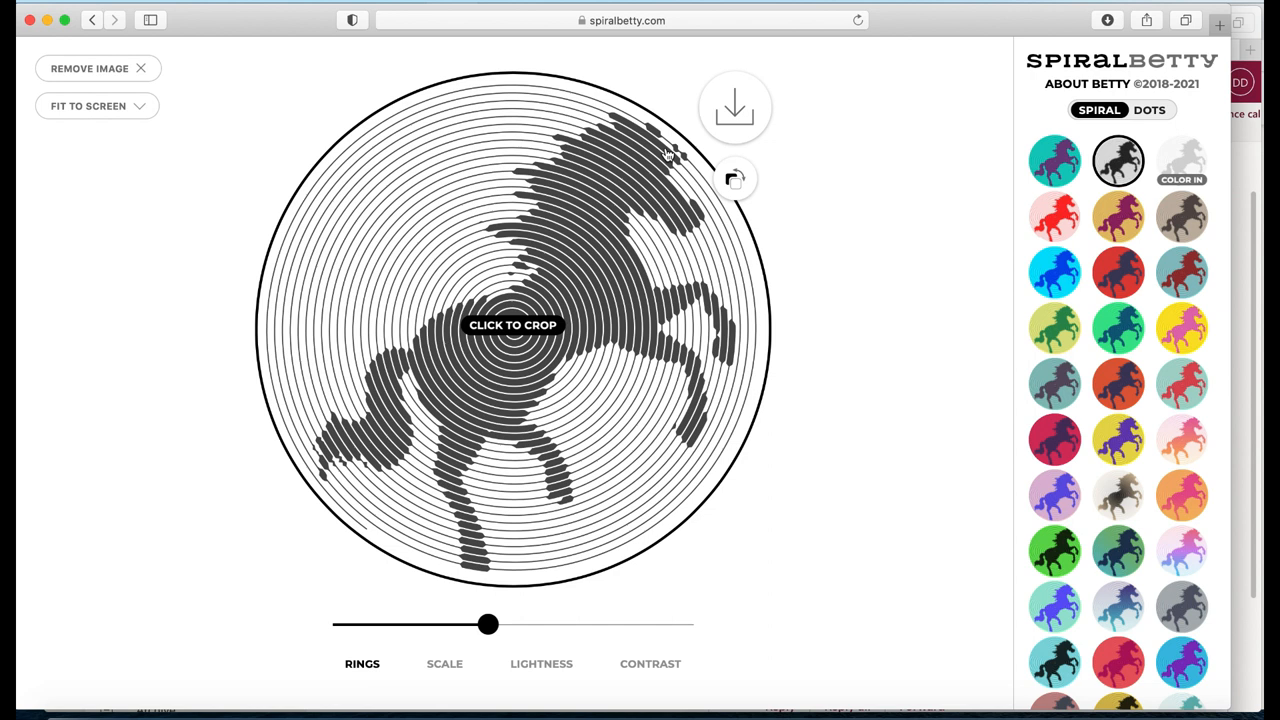
pyautogui.click(1149, 109)
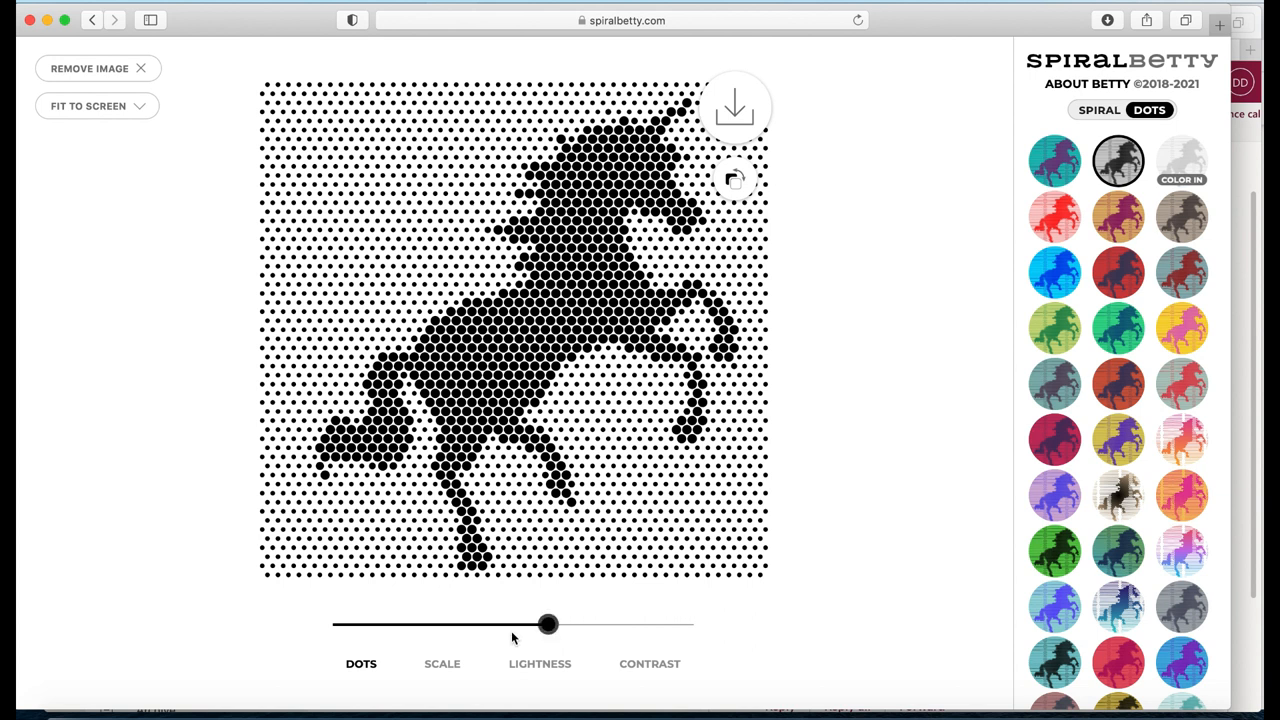
pyautogui.moveTo(475, 623)
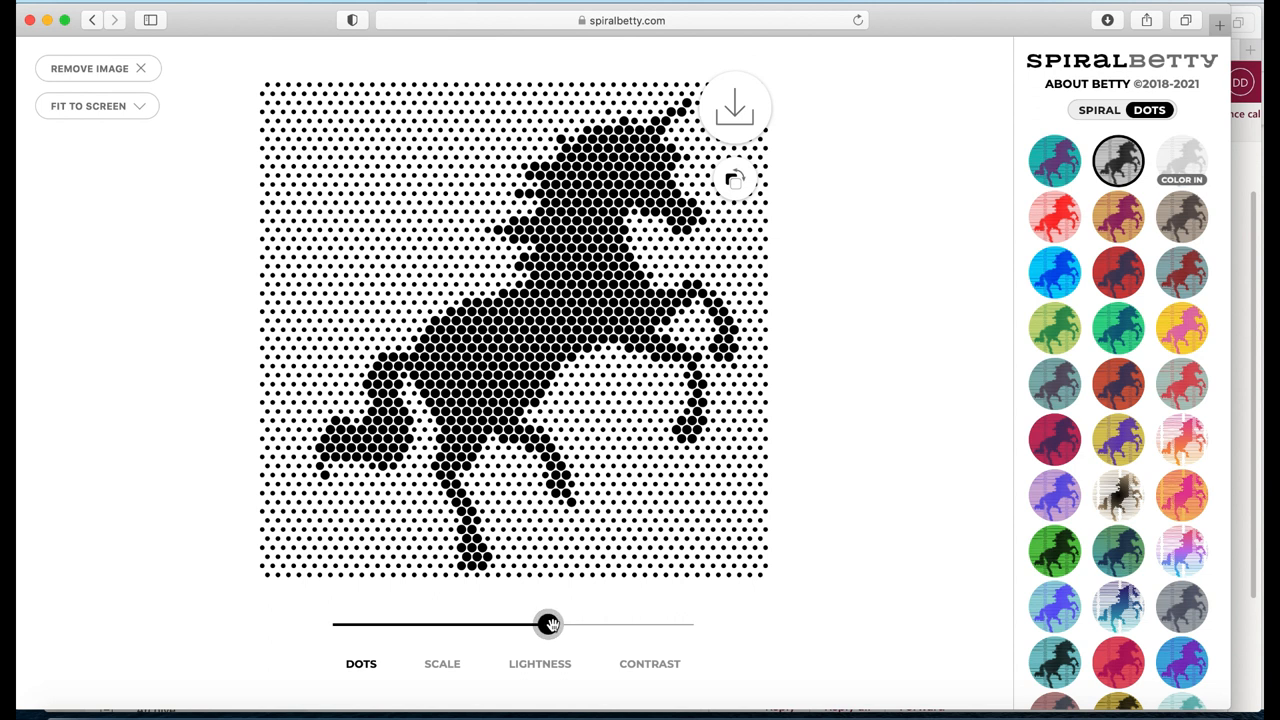
# Try few large dots and maximum dot count, then settle the DOTS slider at medium density.
pyautogui.moveTo(549, 624); pyautogui.dragTo(343, 636)
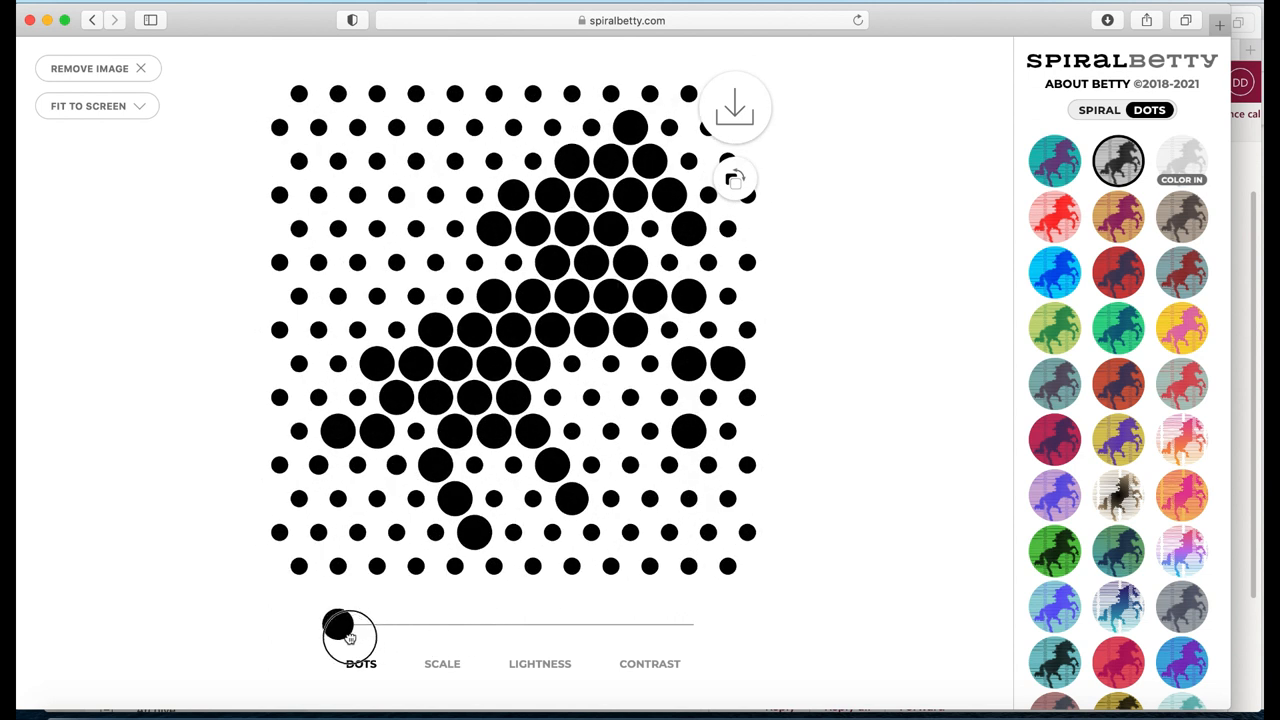
pyautogui.moveTo(348, 625); pyautogui.dragTo(410, 625)
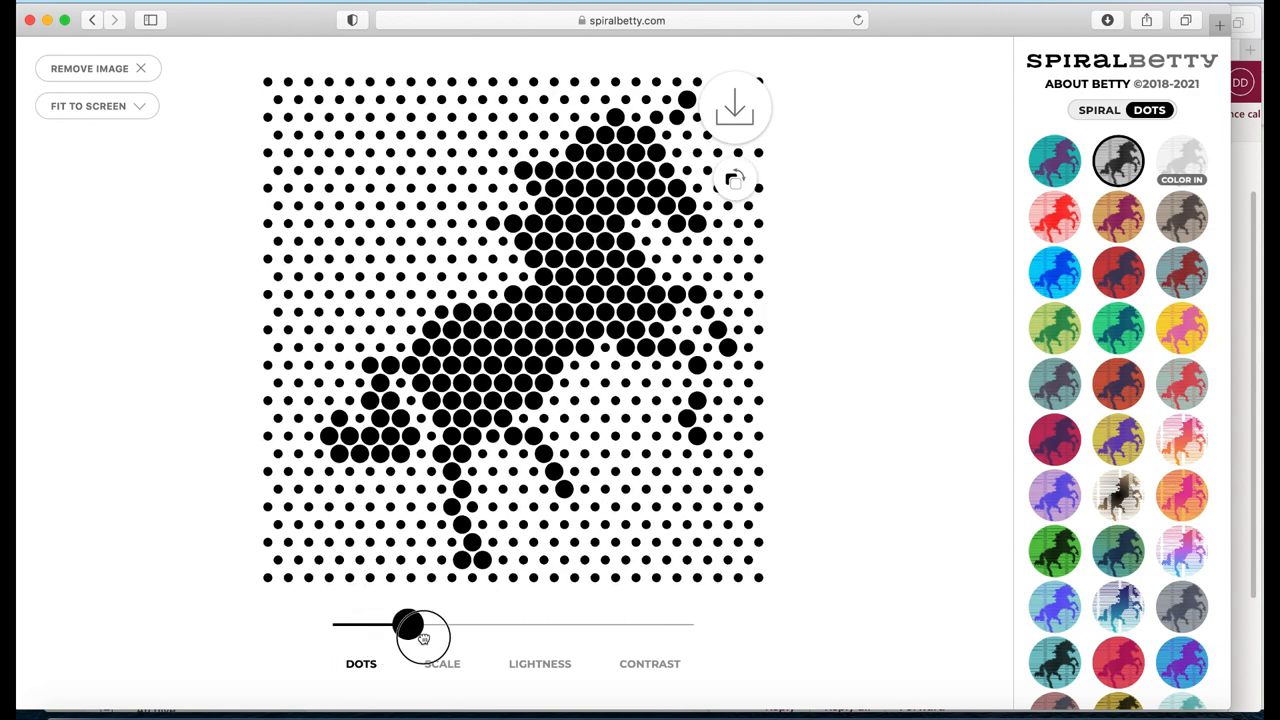
pyautogui.moveTo(410, 630); pyautogui.dragTo(690, 630)
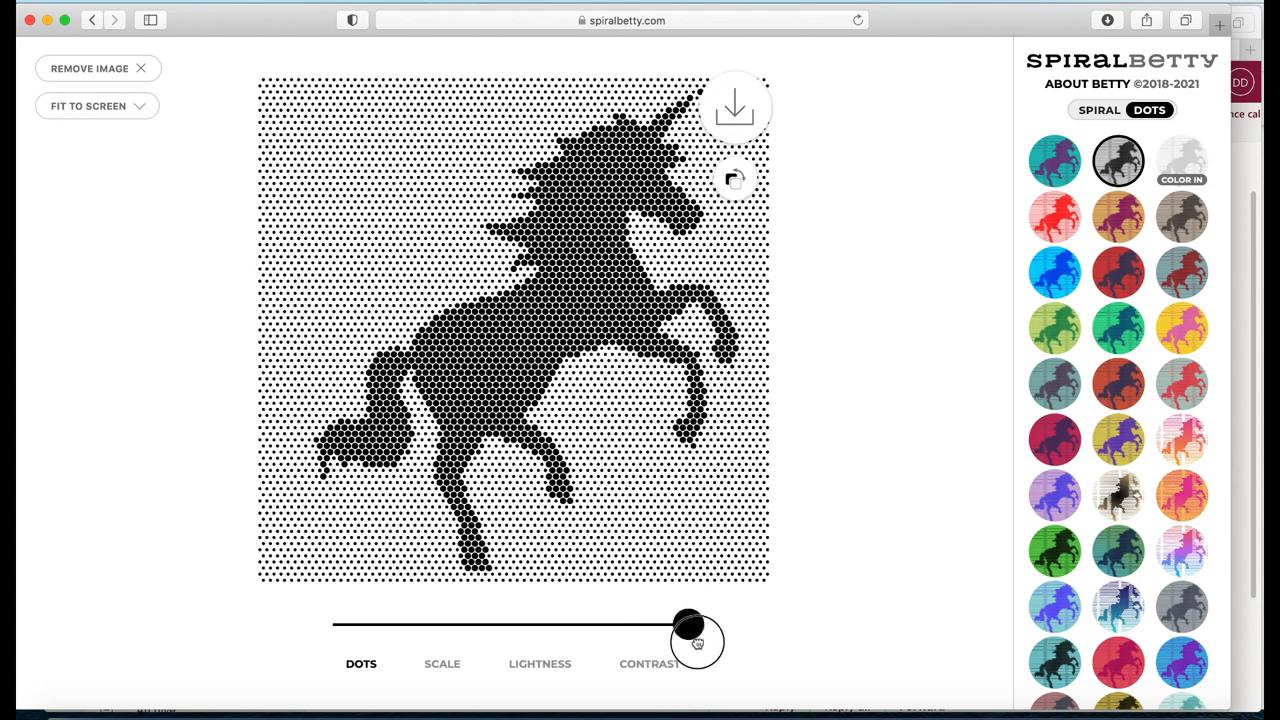
pyautogui.moveTo(697, 643); pyautogui.dragTo(688, 627)
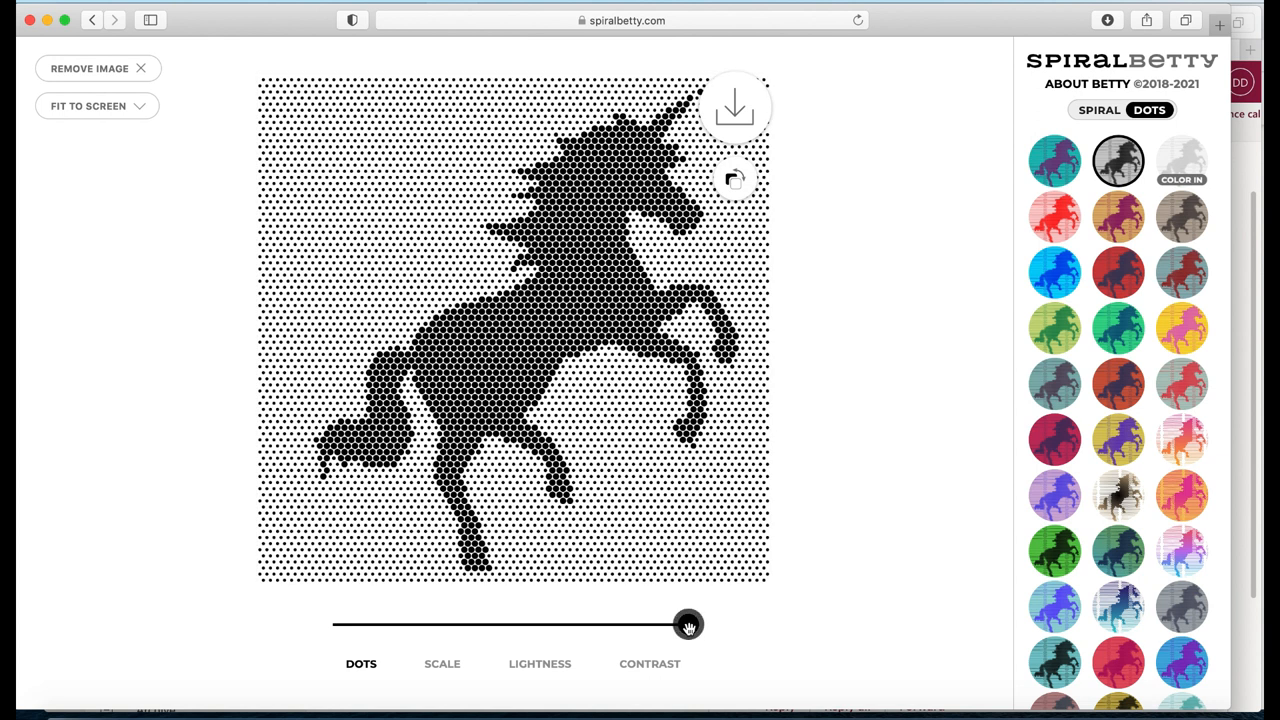
pyautogui.moveTo(688, 626); pyautogui.dragTo(548, 631)
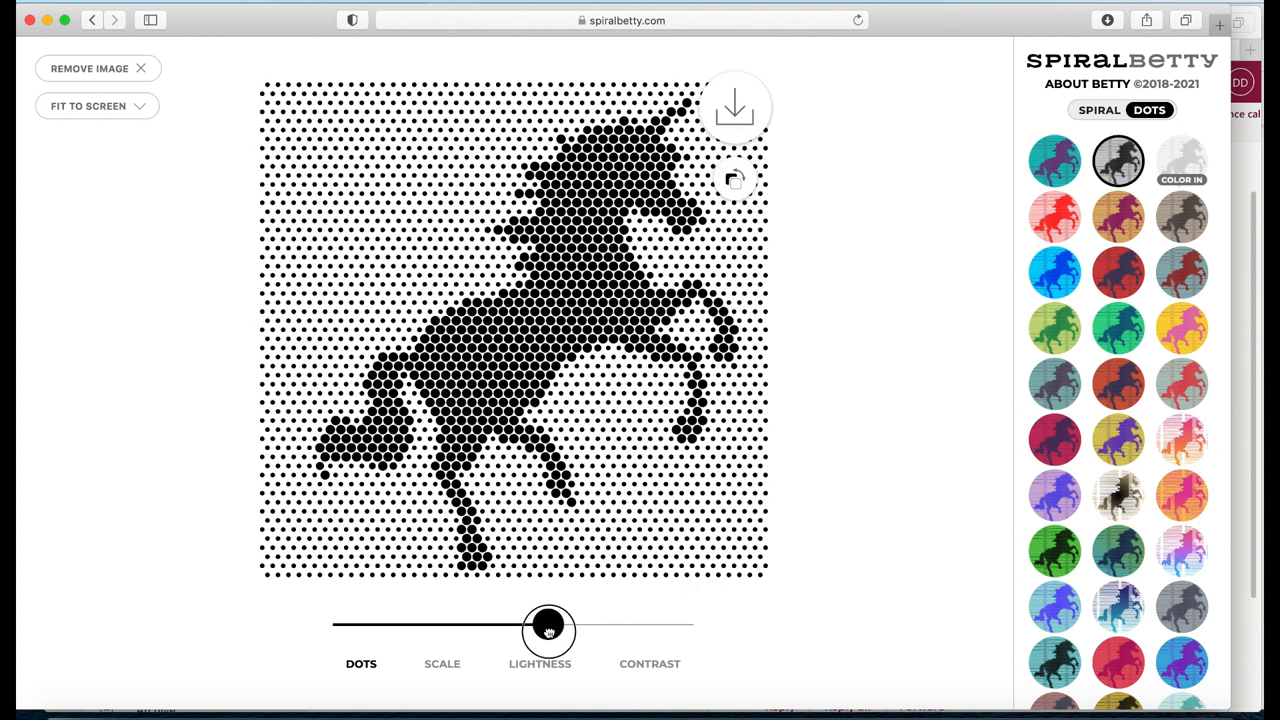
pyautogui.moveTo(548, 631); pyautogui.dragTo(538, 631)
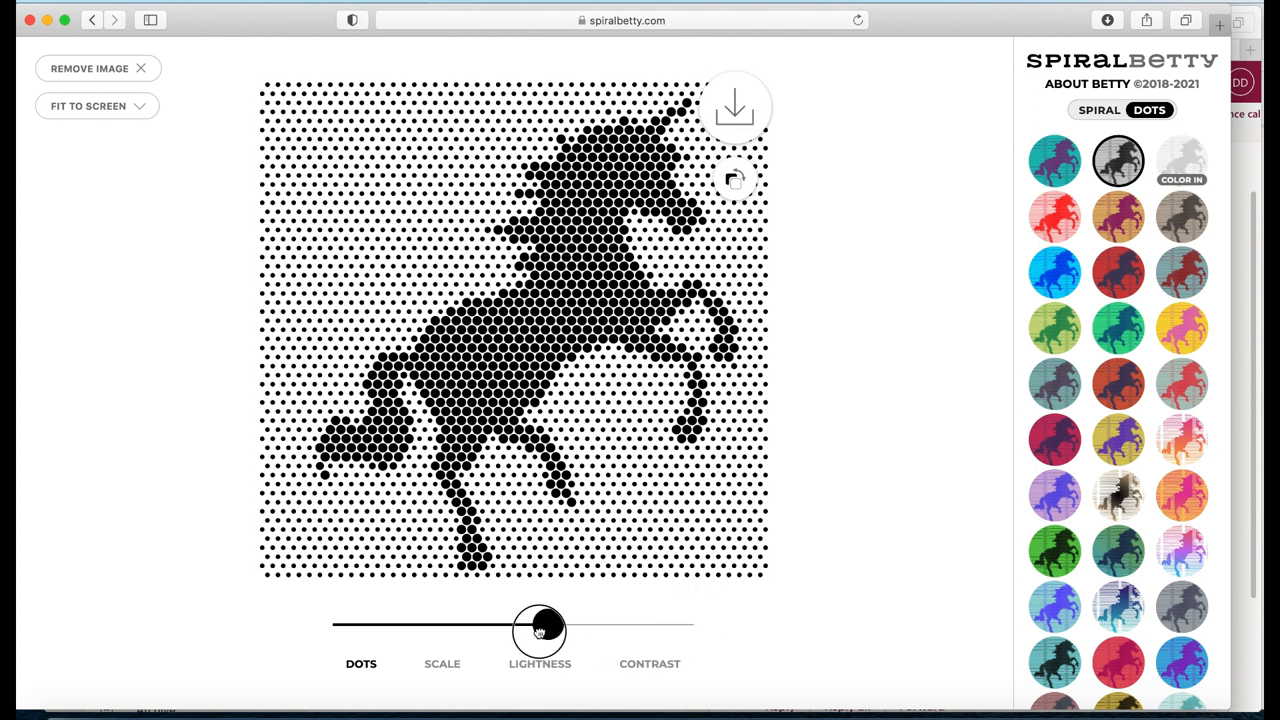
pyautogui.moveTo(538, 628); pyautogui.dragTo(545, 628)
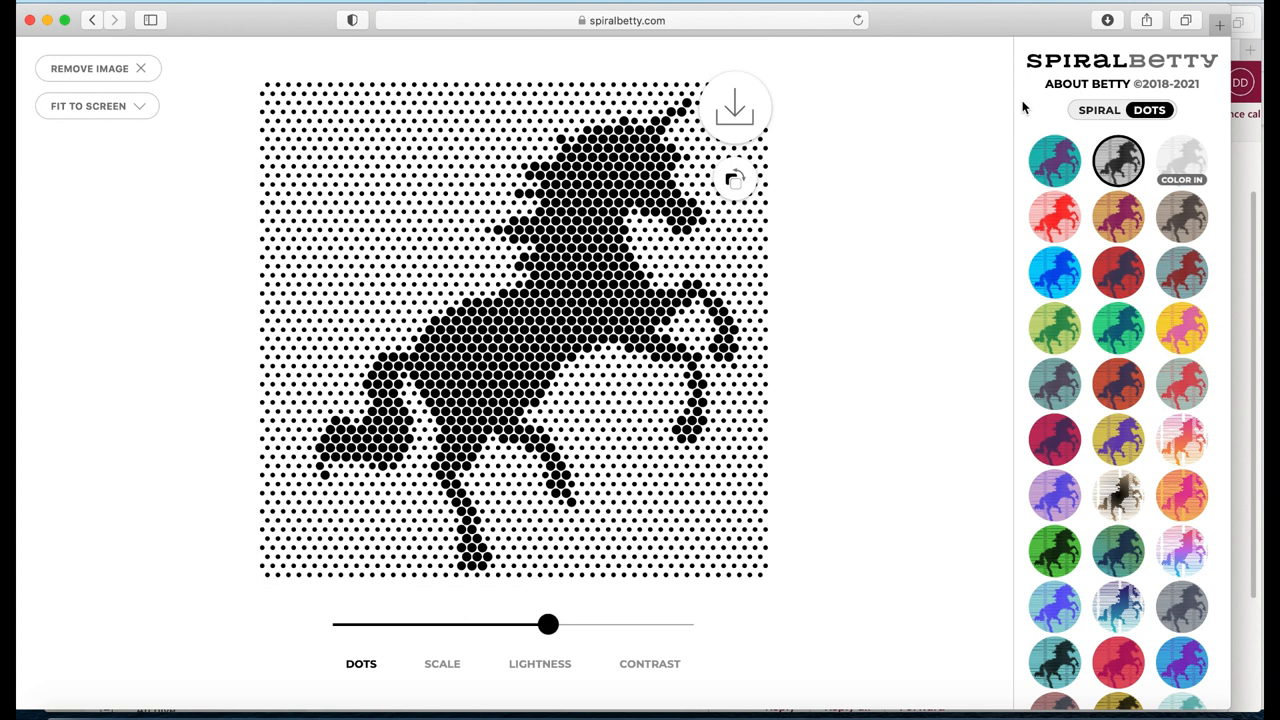
# Download the unicorn as PNG with Clear Background ticked, then close the download popup.
pyautogui.click(734, 107)
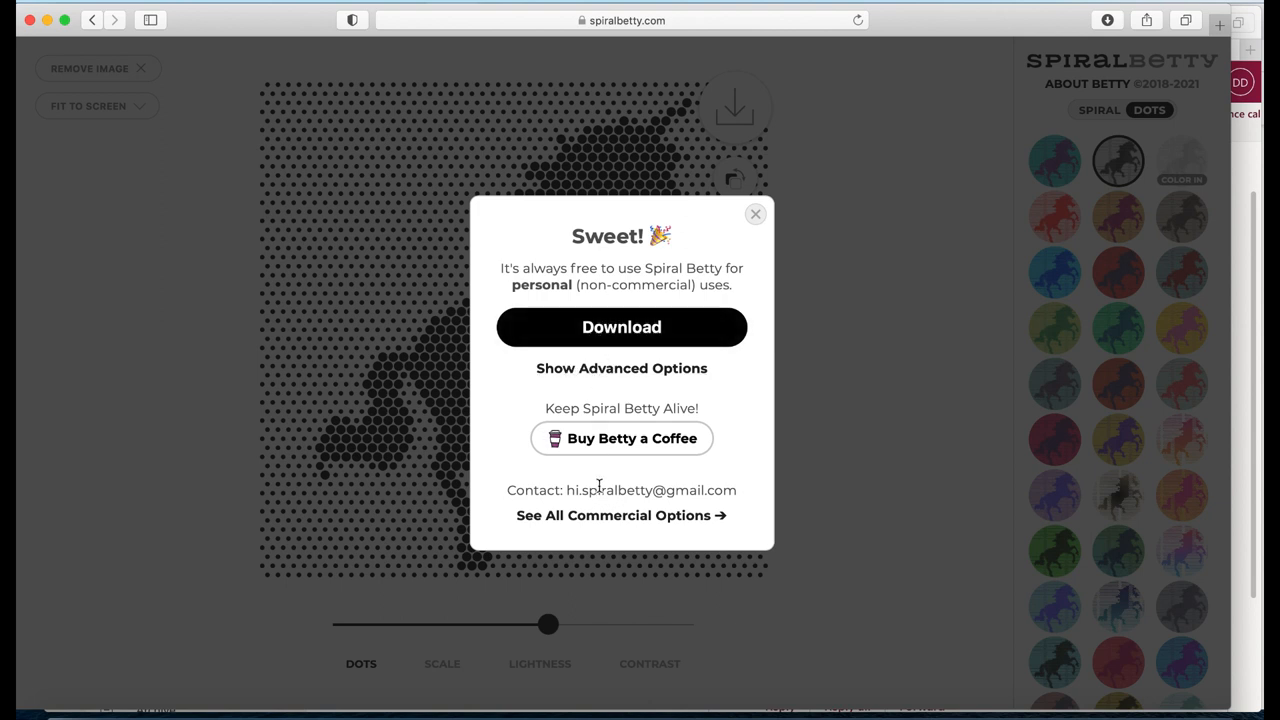
pyautogui.moveTo(651, 453)
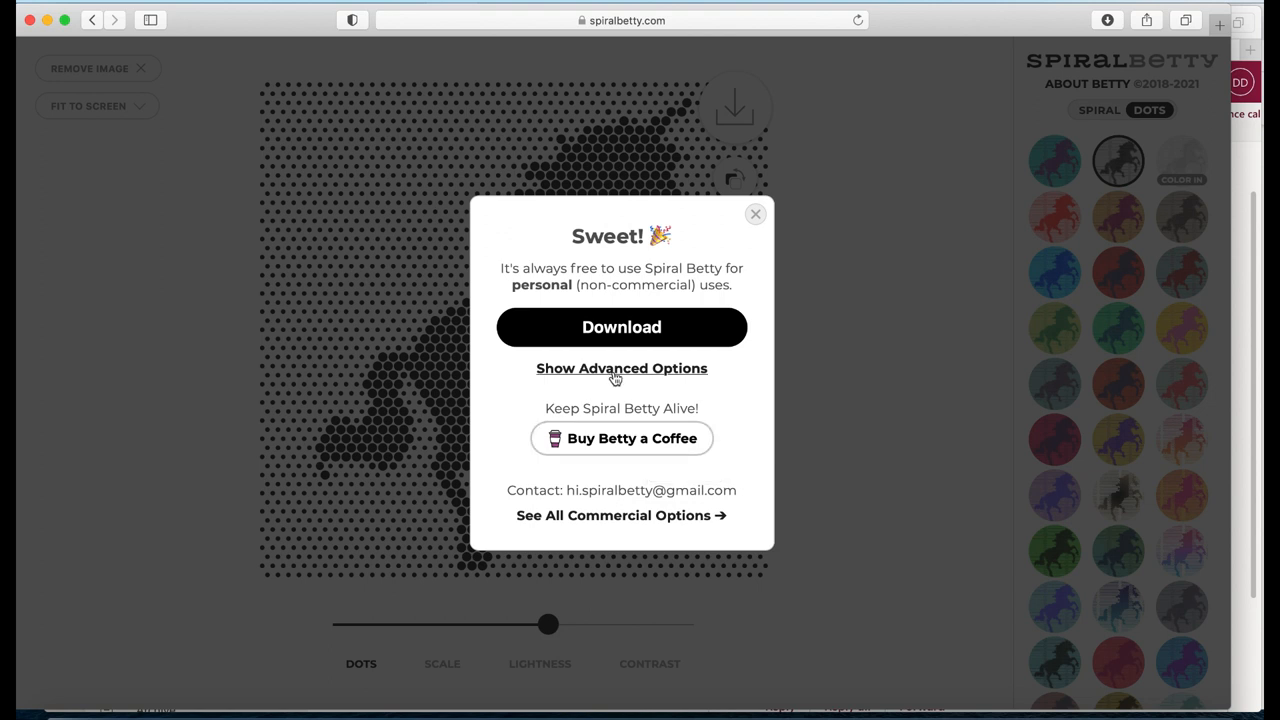
pyautogui.click(621, 368)
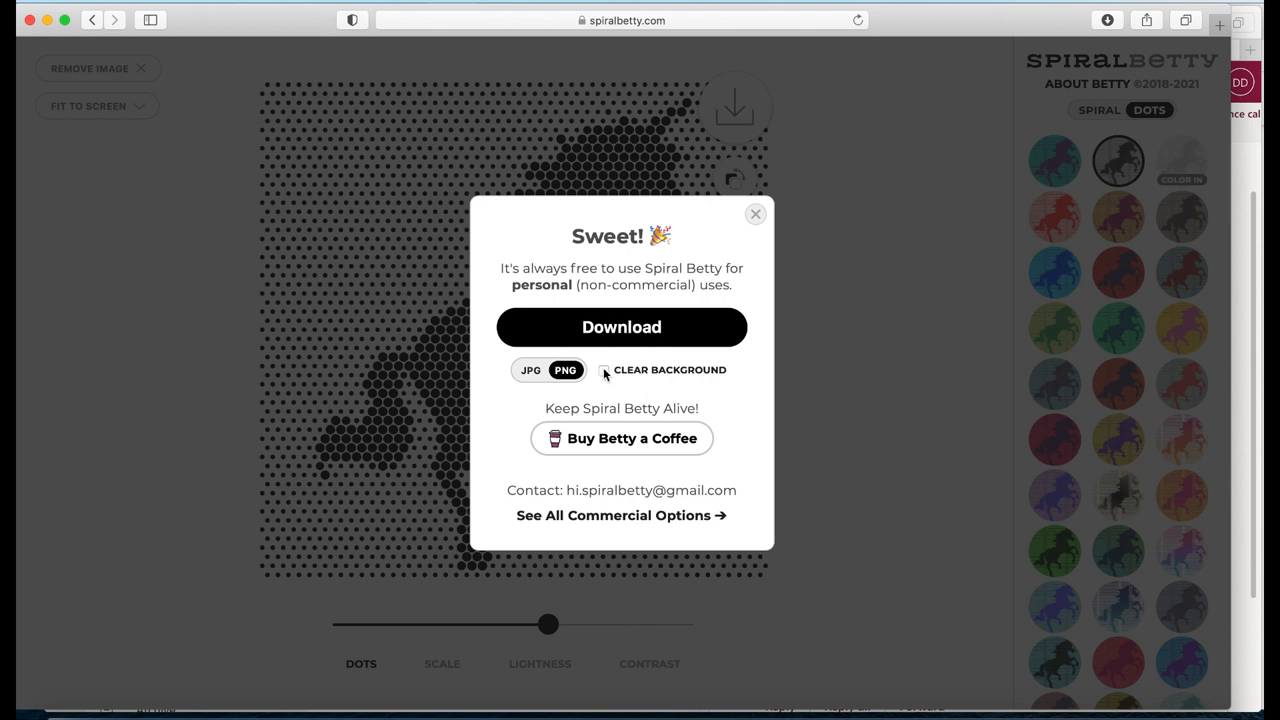
pyautogui.click(604, 369)
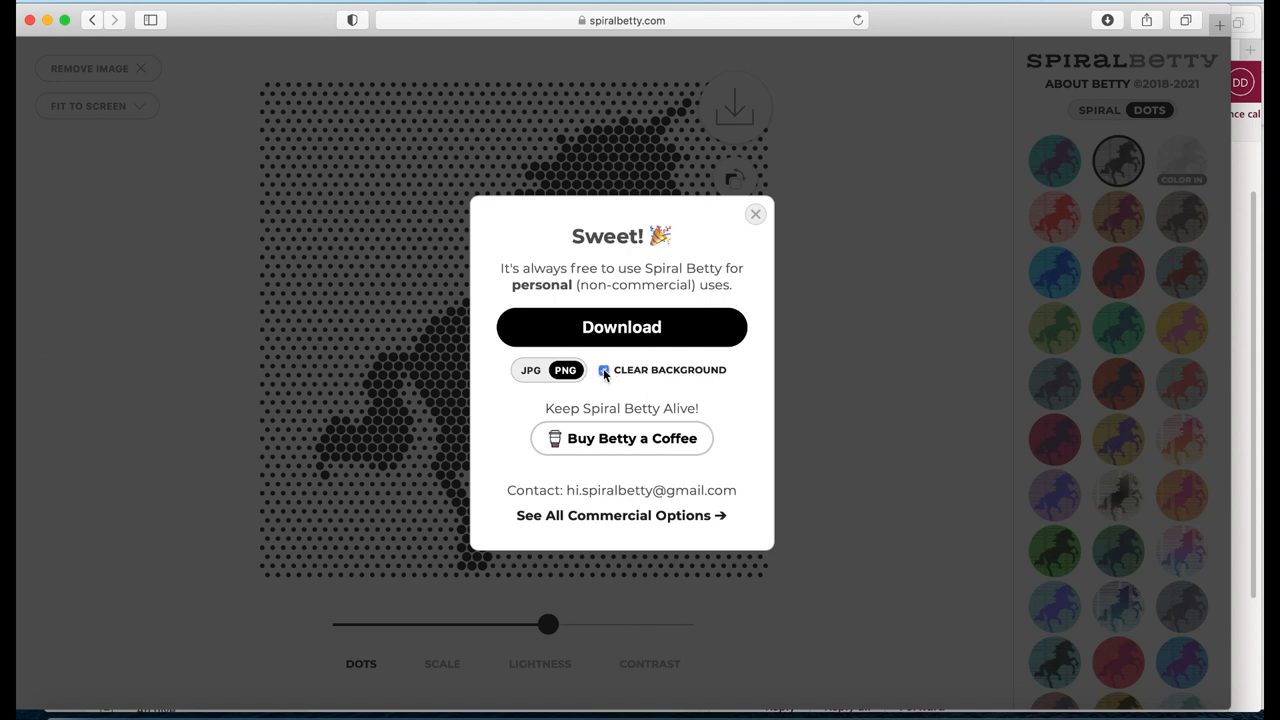
pyautogui.click(604, 370)
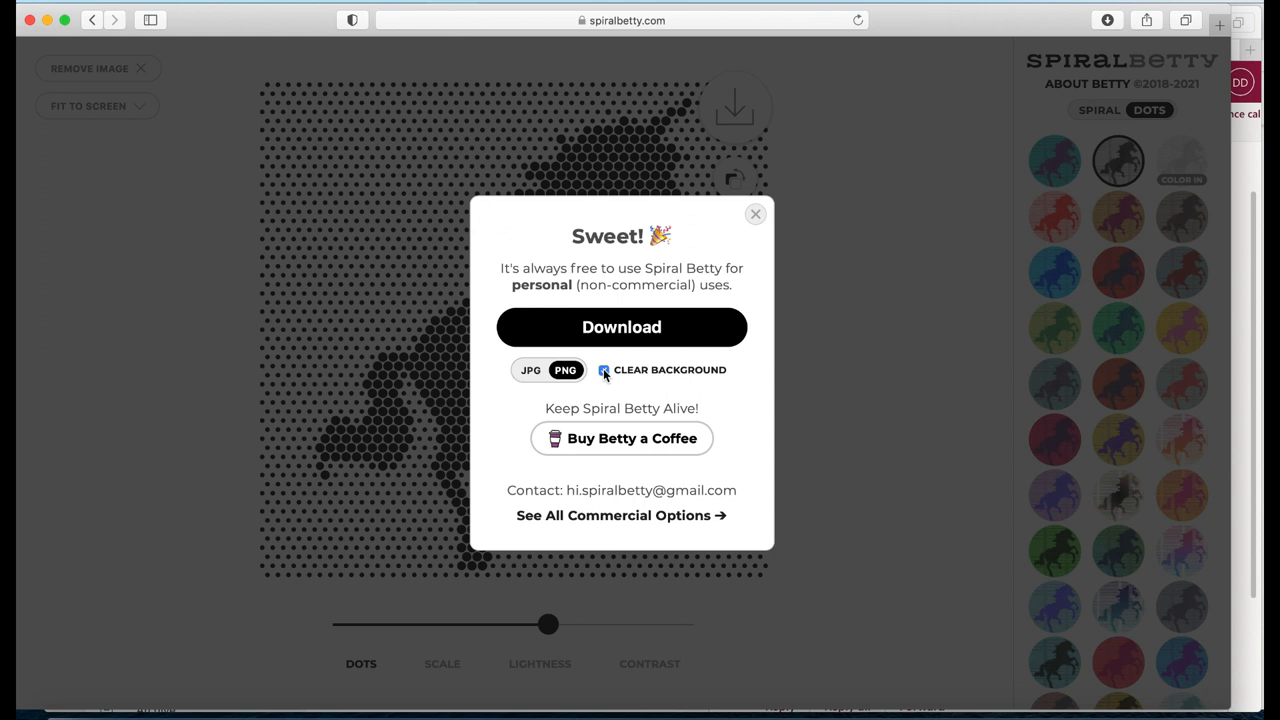
pyautogui.click(604, 369)
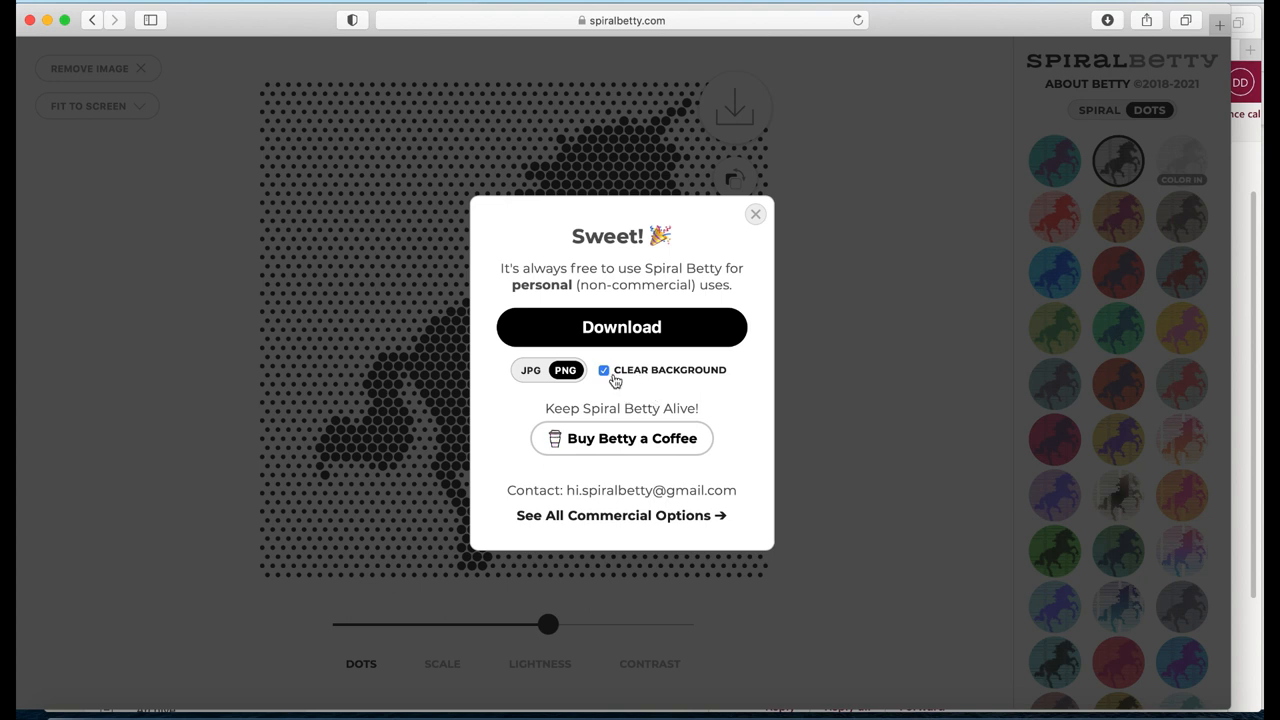
pyautogui.moveTo(765, 228)
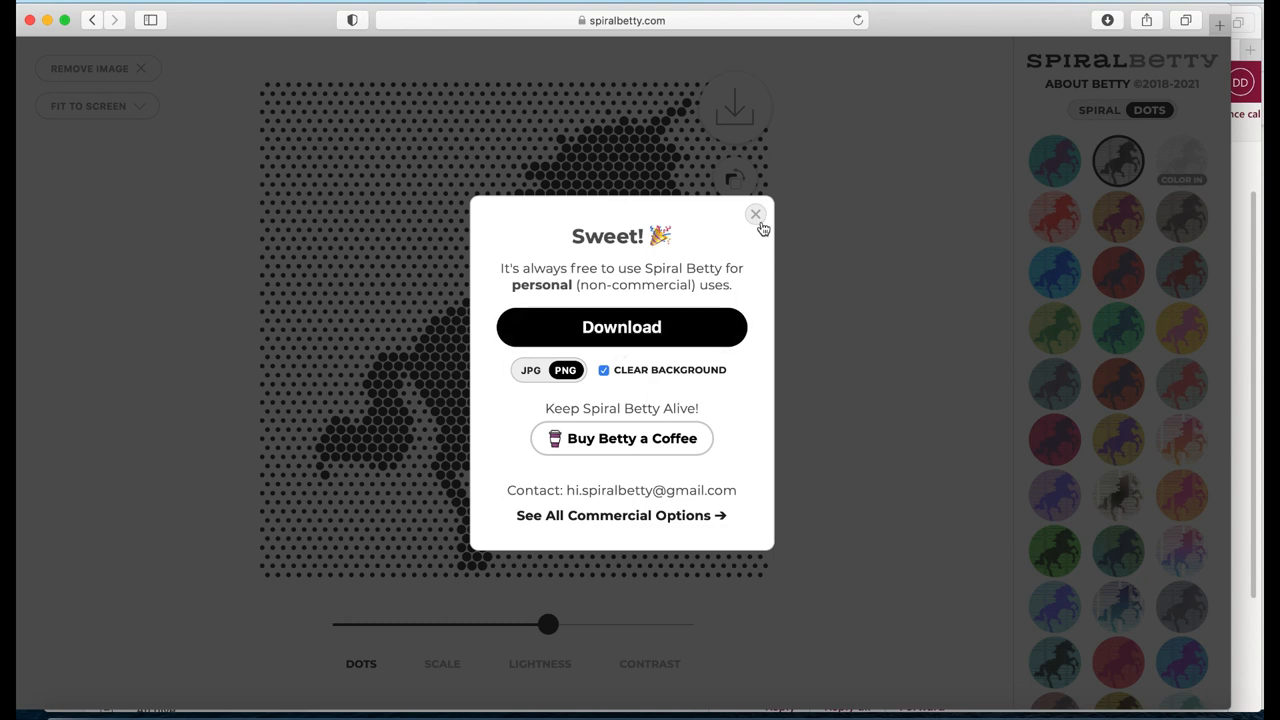
pyautogui.click(755, 214)
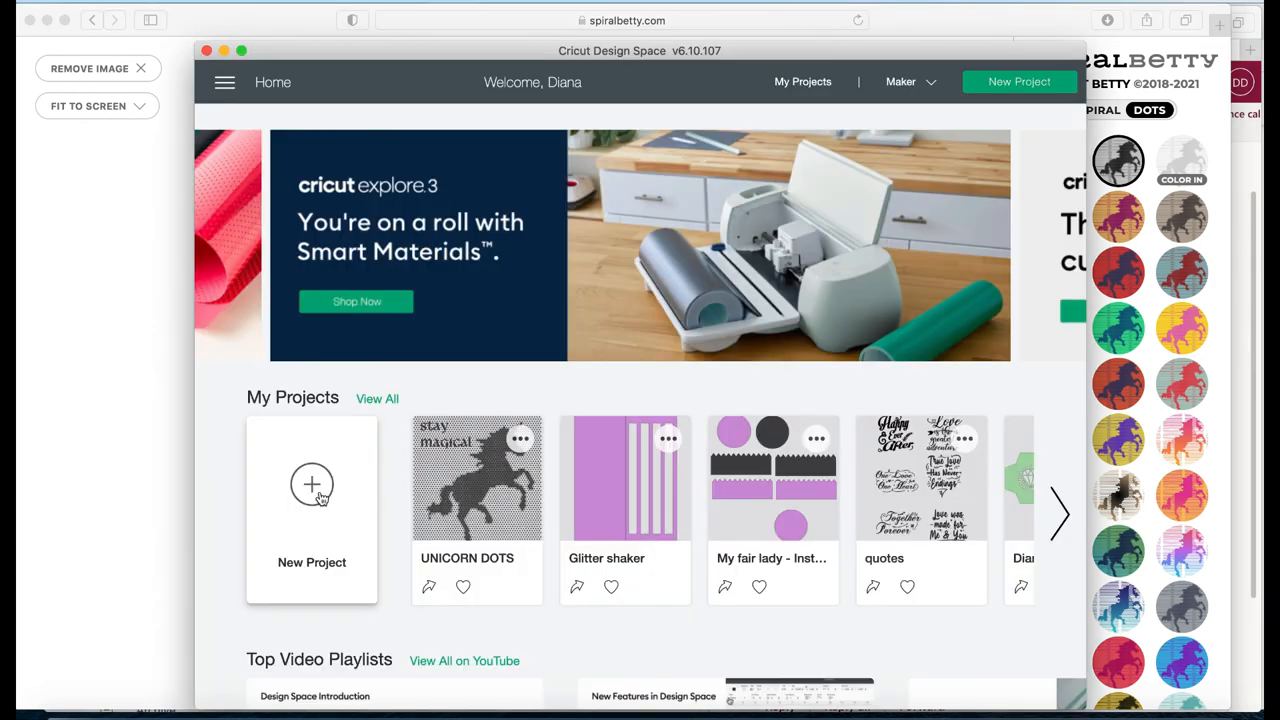
# Start a new project and upload the downloaded Spiral Betty unicorn PNG.
pyautogui.click(311, 485)
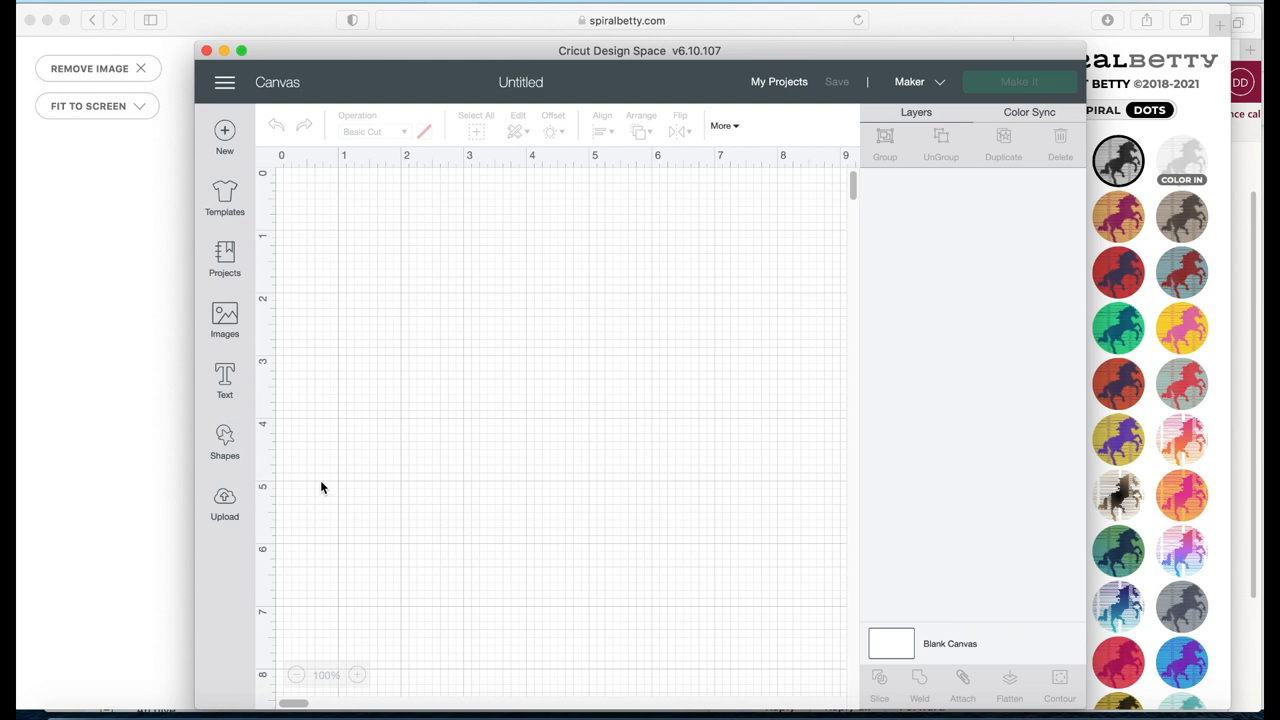
pyautogui.click(224, 505)
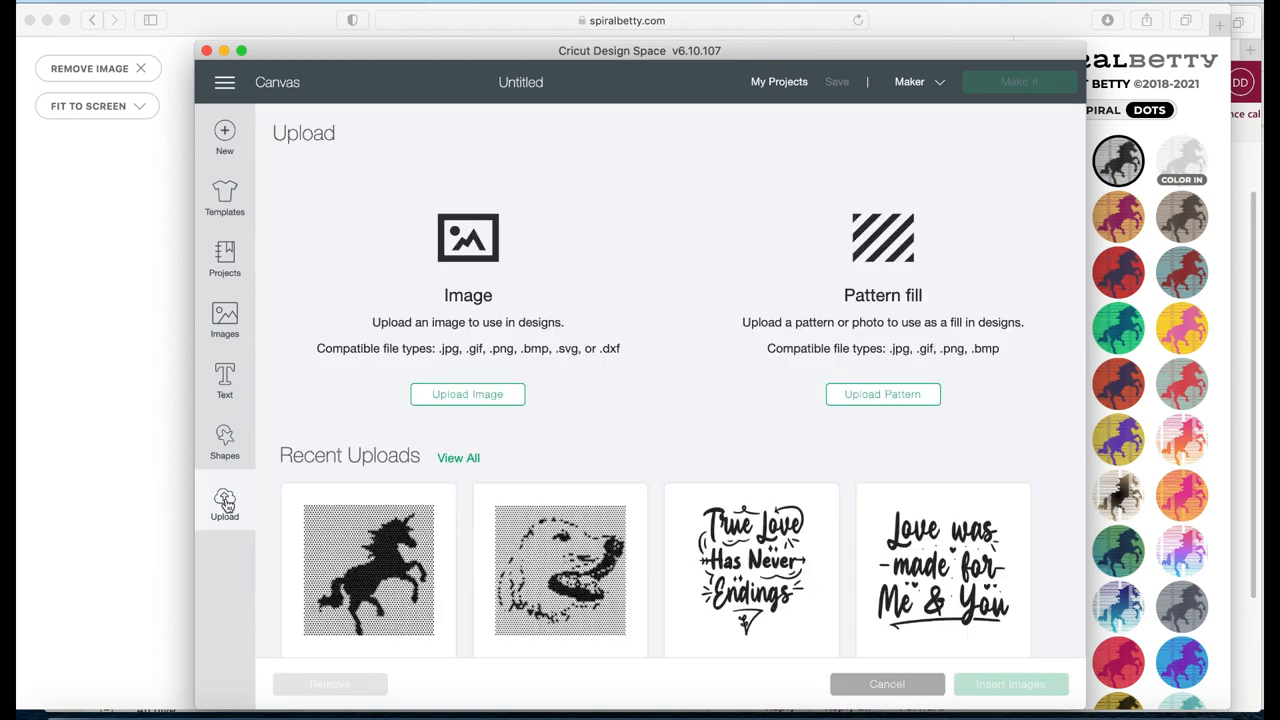
pyautogui.click(467, 393)
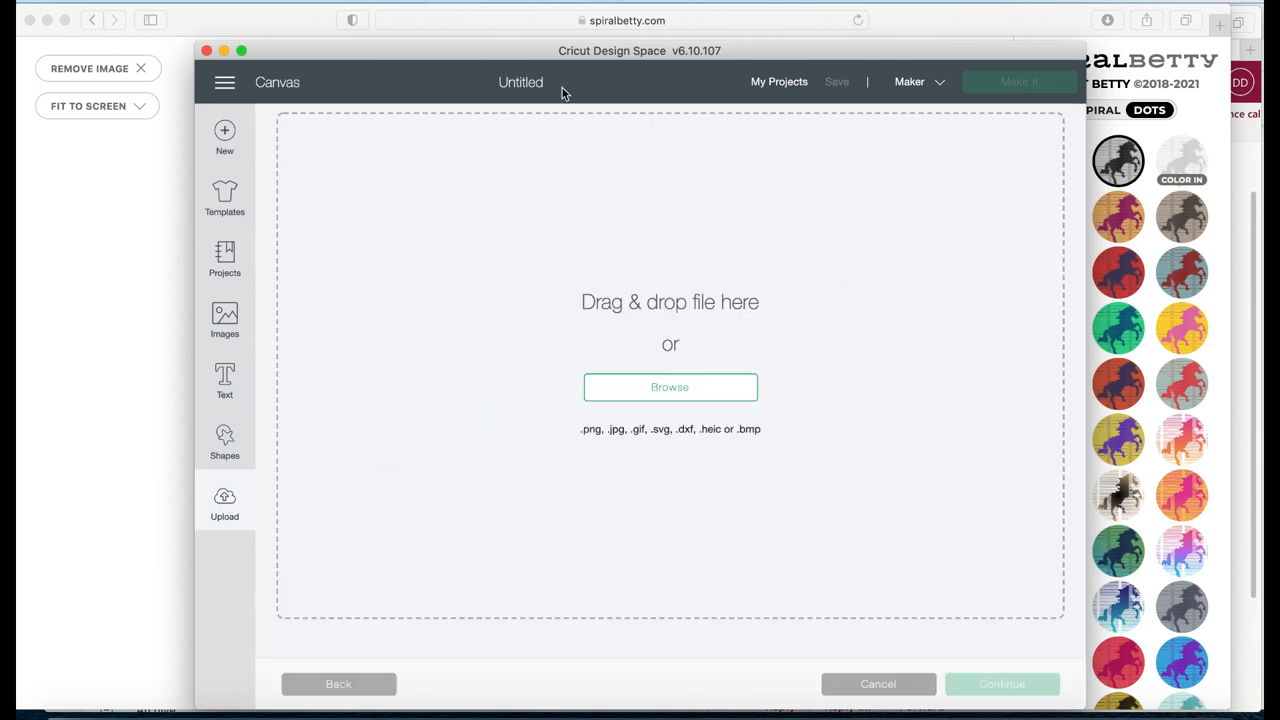
pyautogui.click(669, 387)
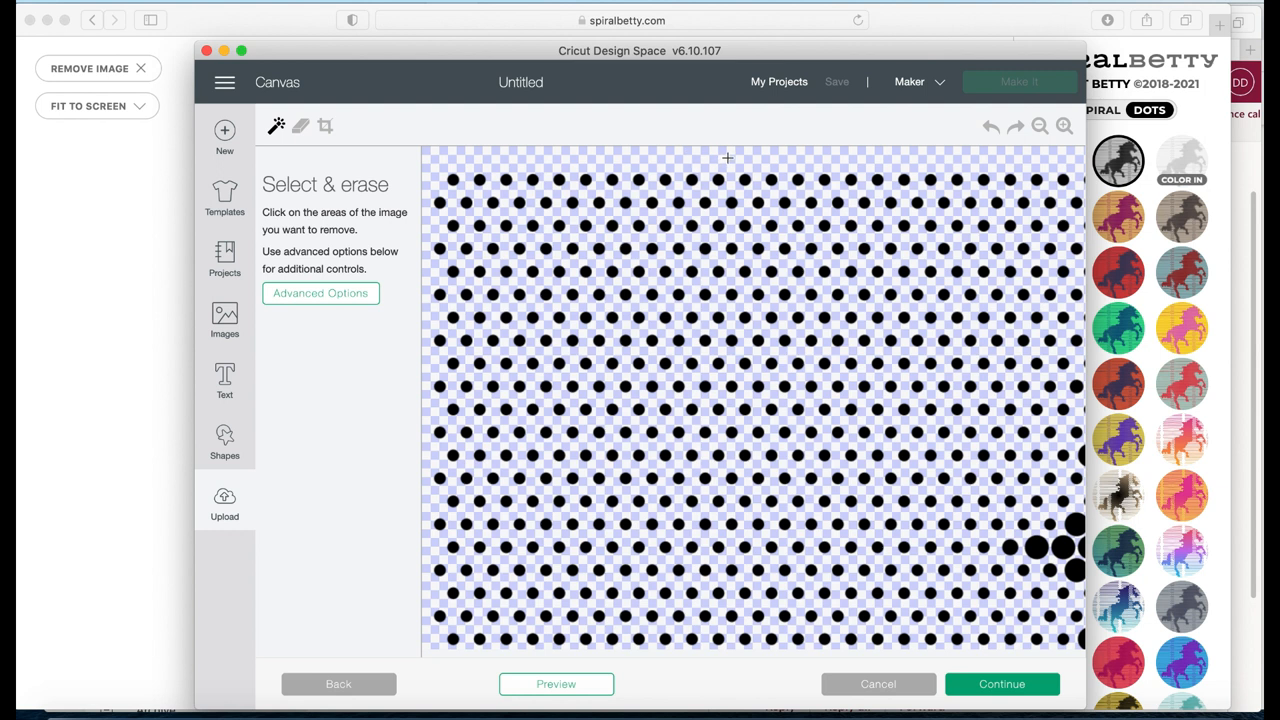
pyautogui.moveTo(558, 152)
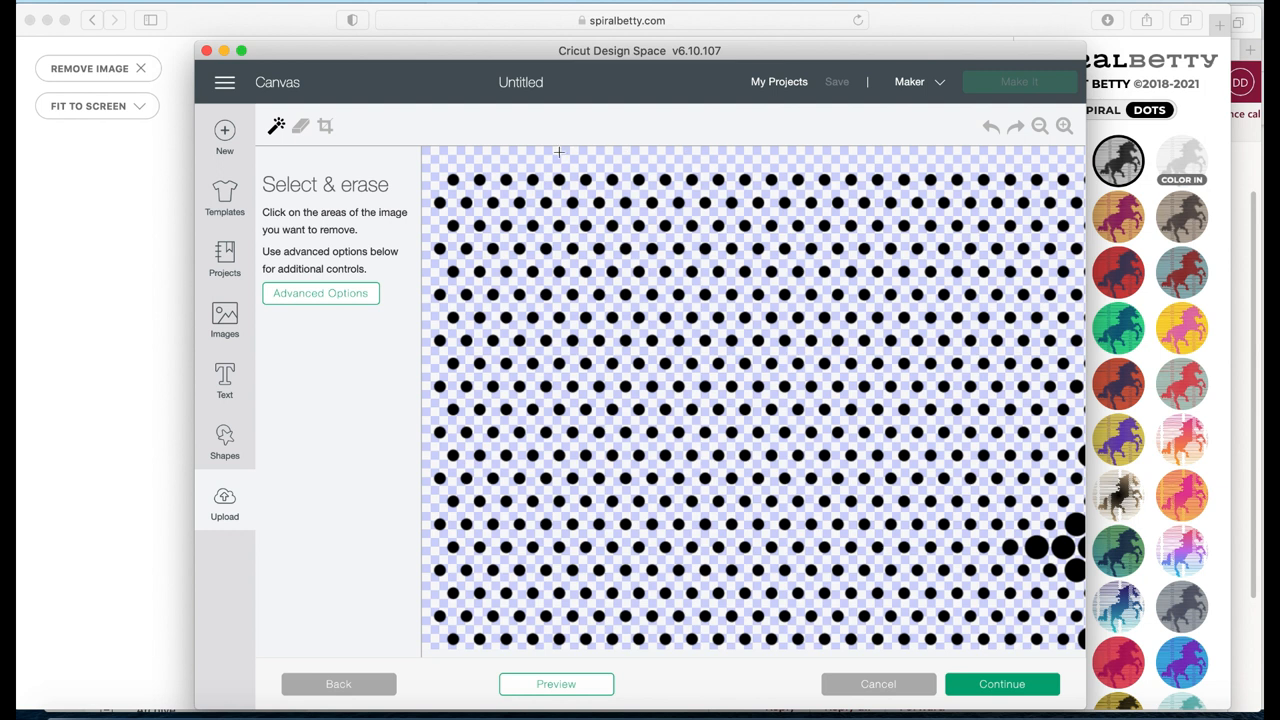
pyautogui.moveTo(548, 152)
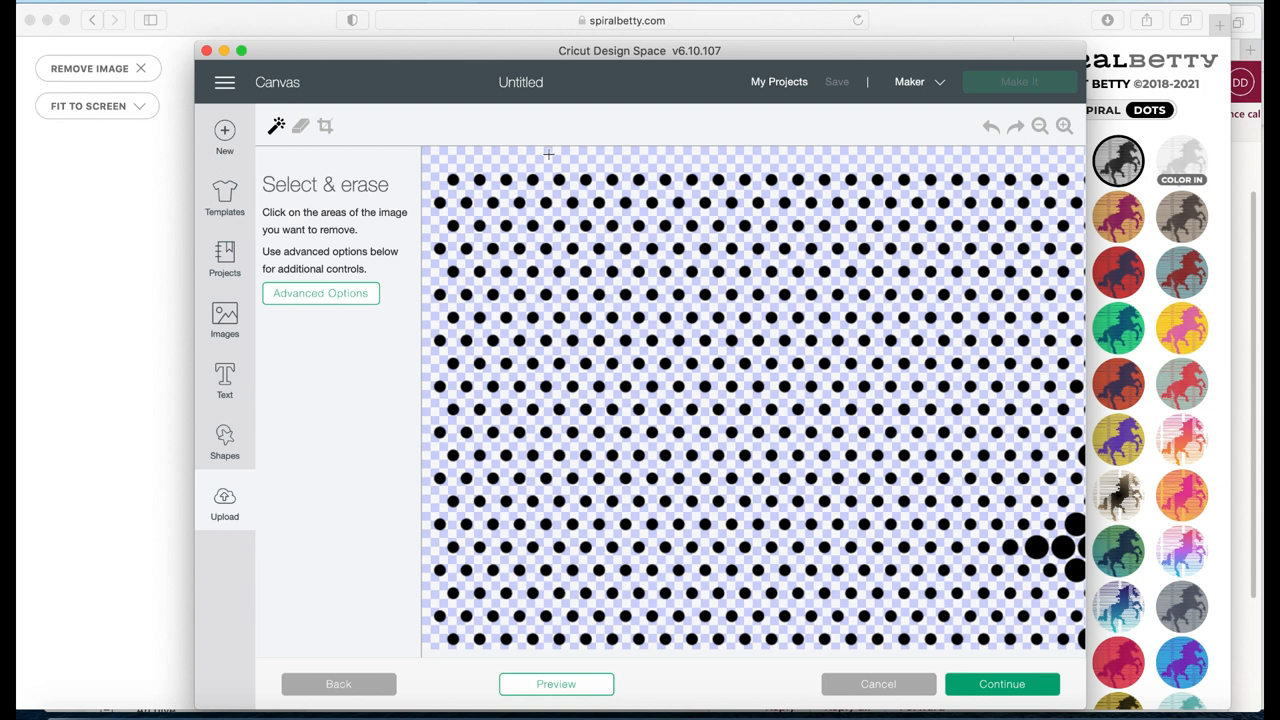
pyautogui.moveTo(867, 546)
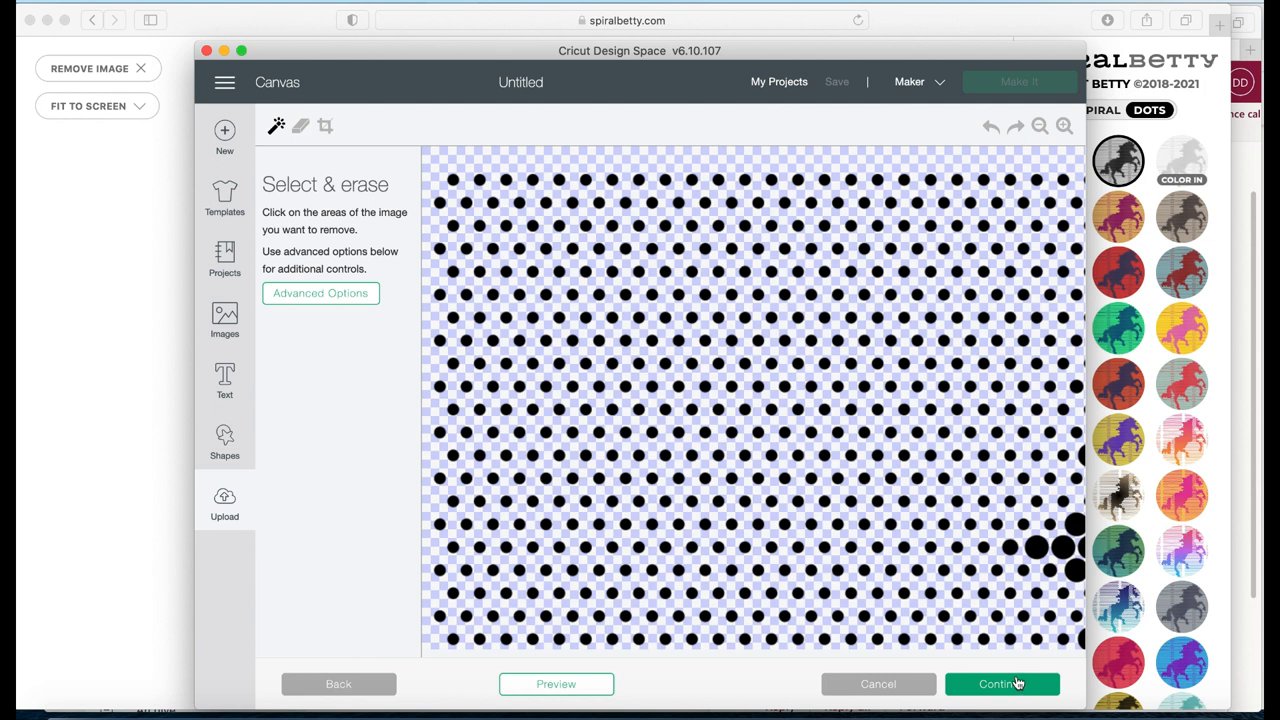
# Upload the unicorn as a Cut Image and select it in Recent Uploads.
pyautogui.click(1001, 684)
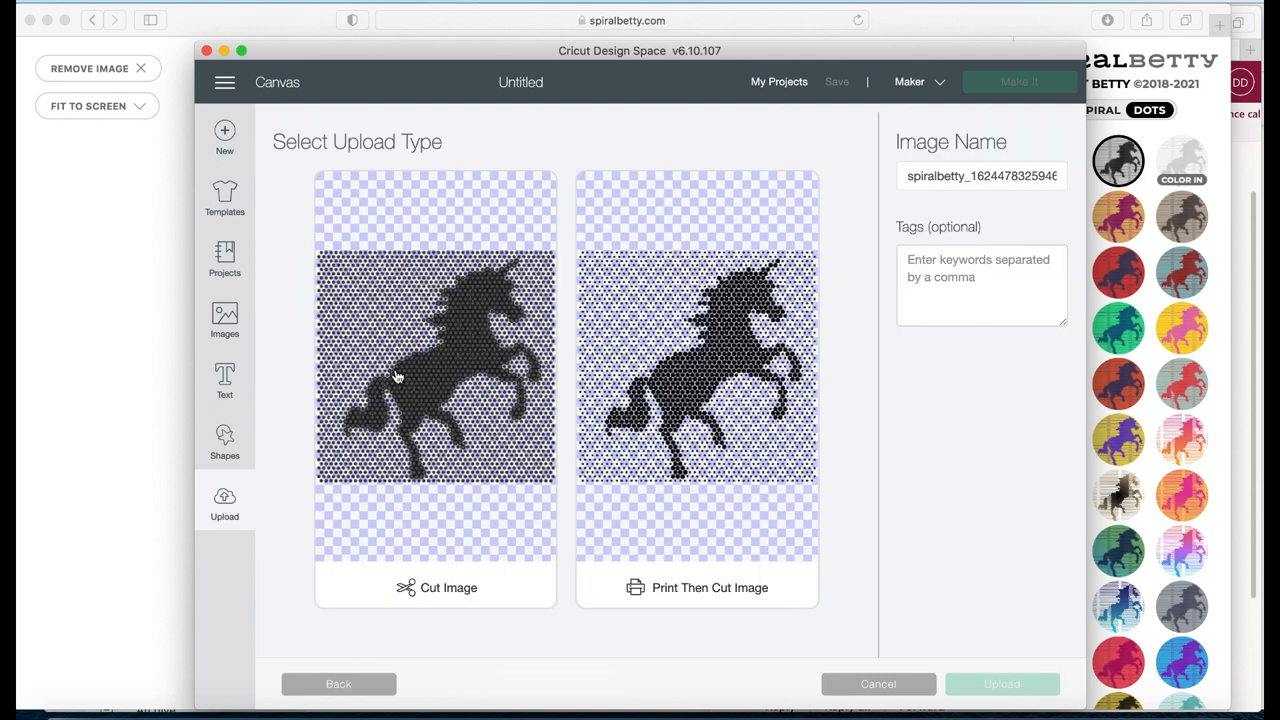
pyautogui.click(435, 390)
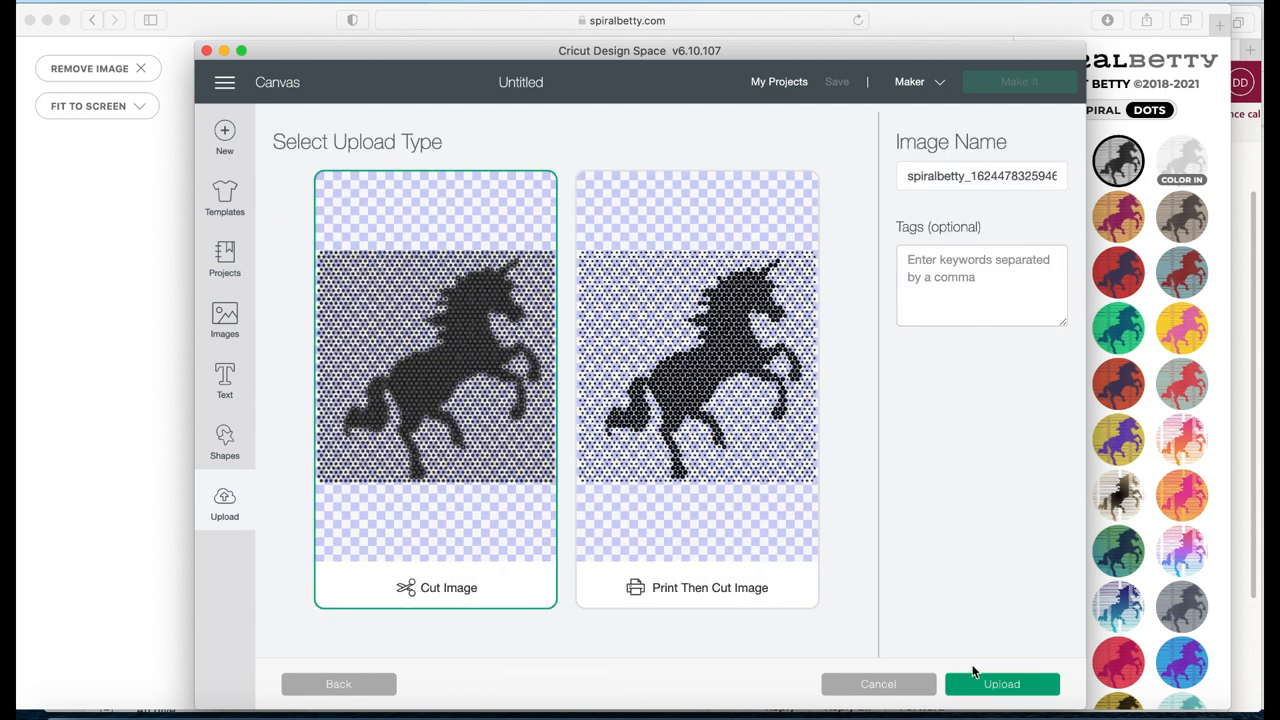
pyautogui.moveTo(1001, 684)
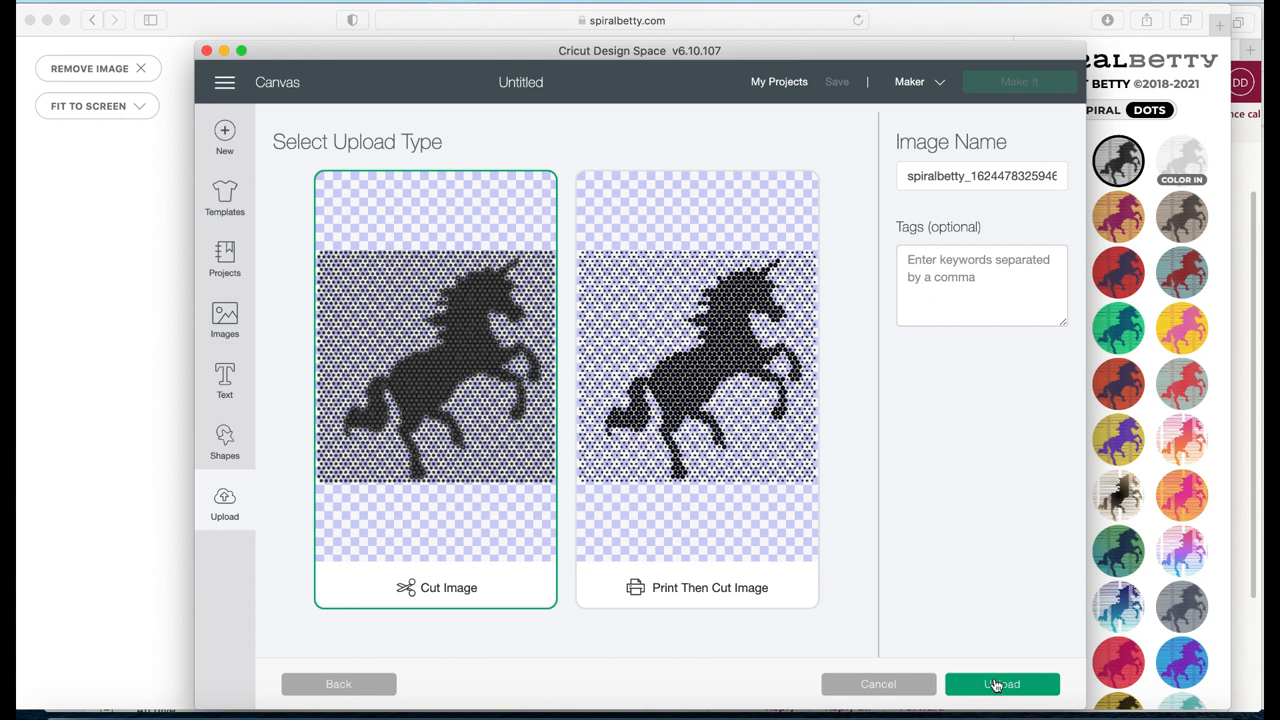
pyautogui.click(1001, 684)
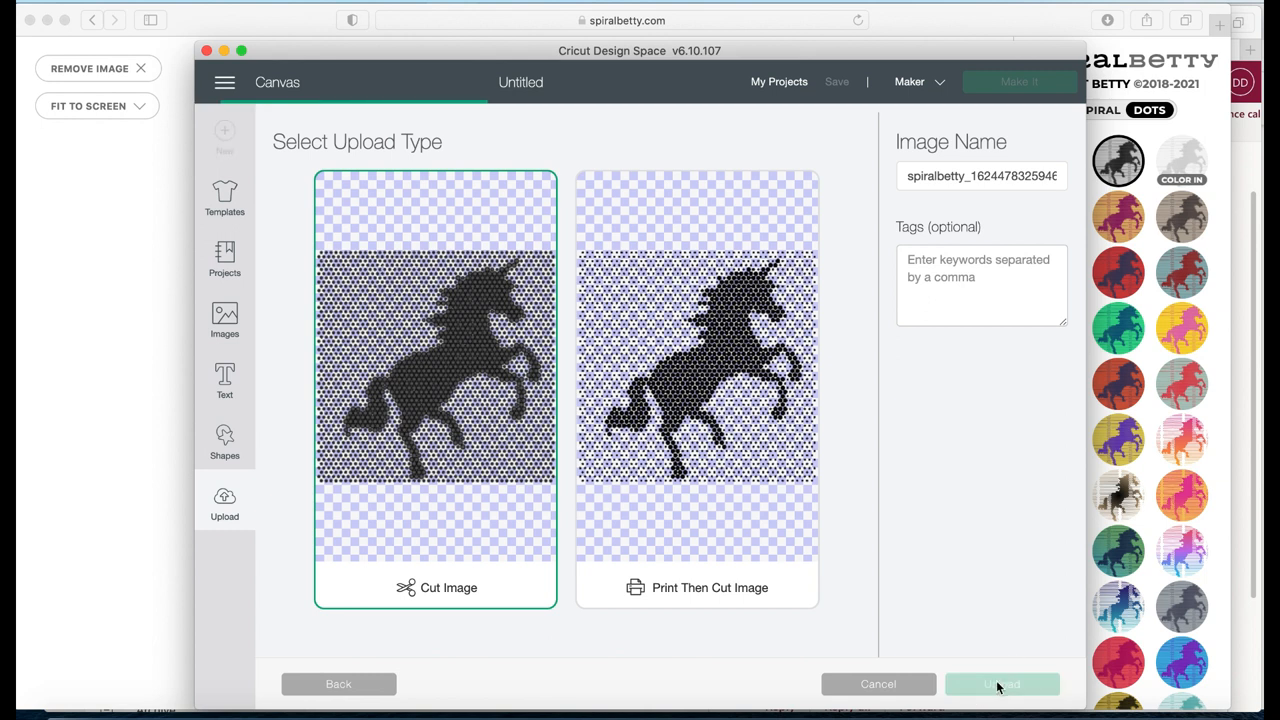
pyautogui.click(1001, 684)
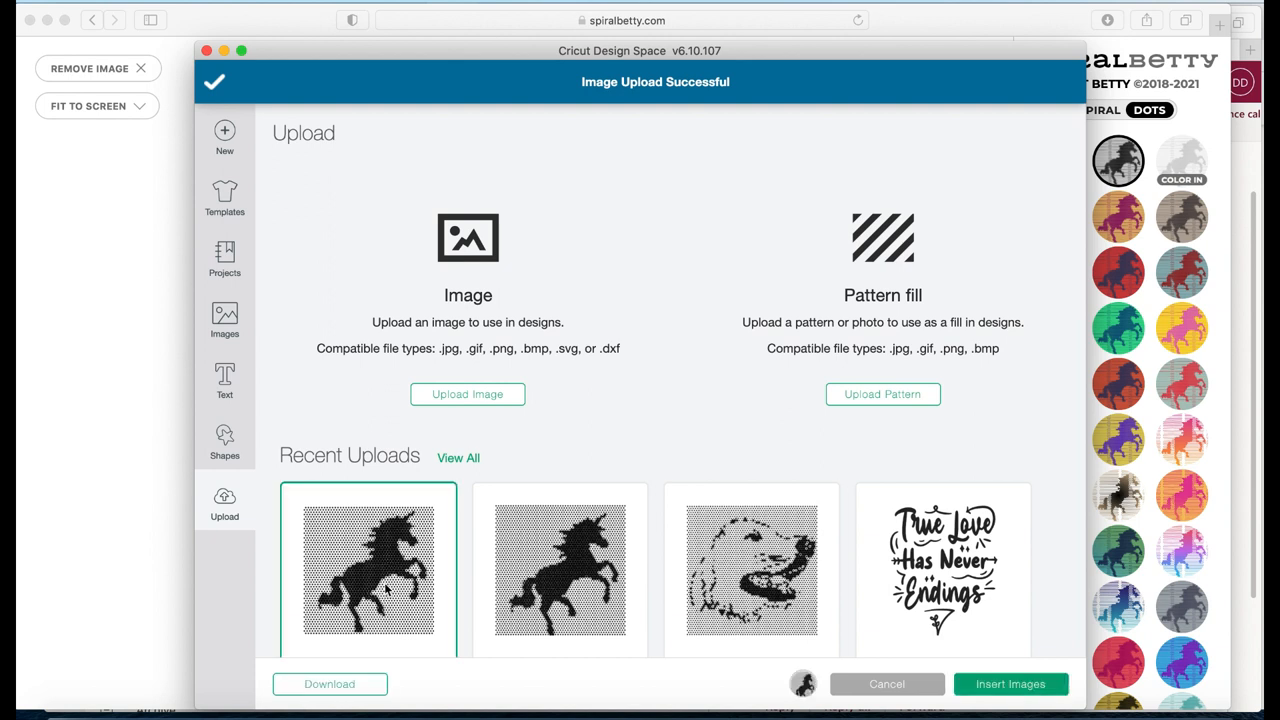
pyautogui.moveTo(1010, 690)
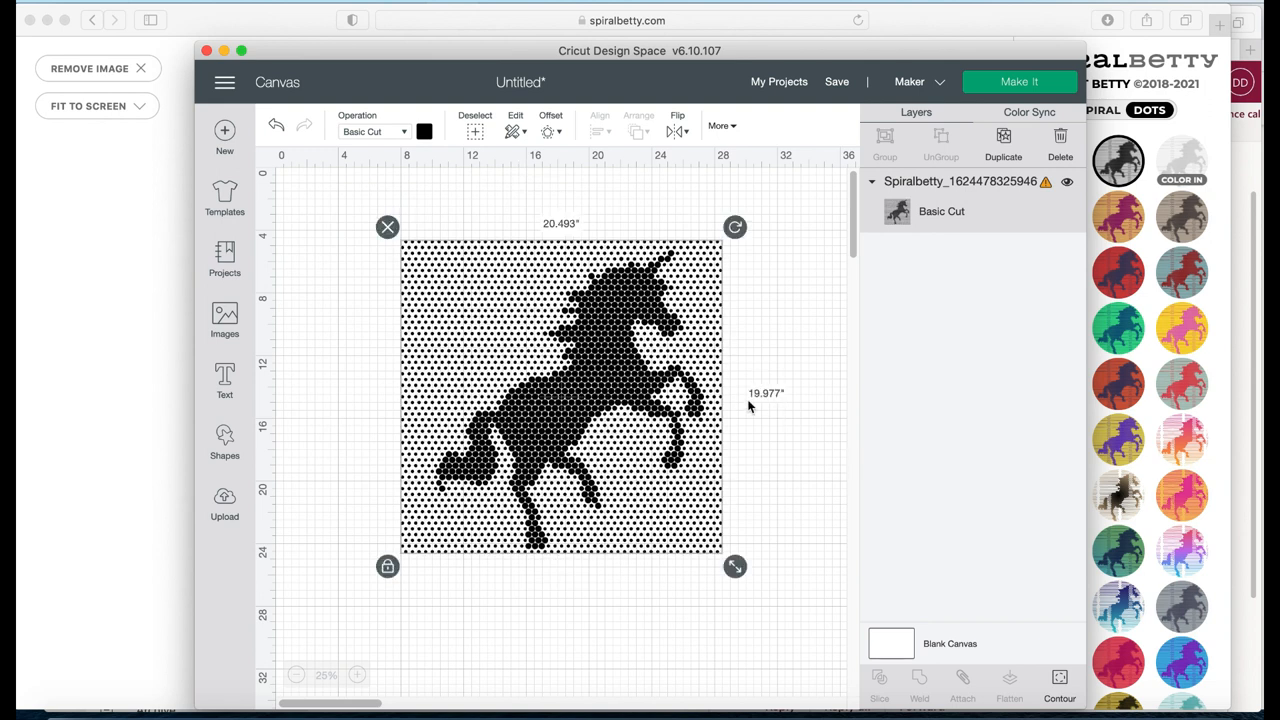
pyautogui.moveTo(340, 650)
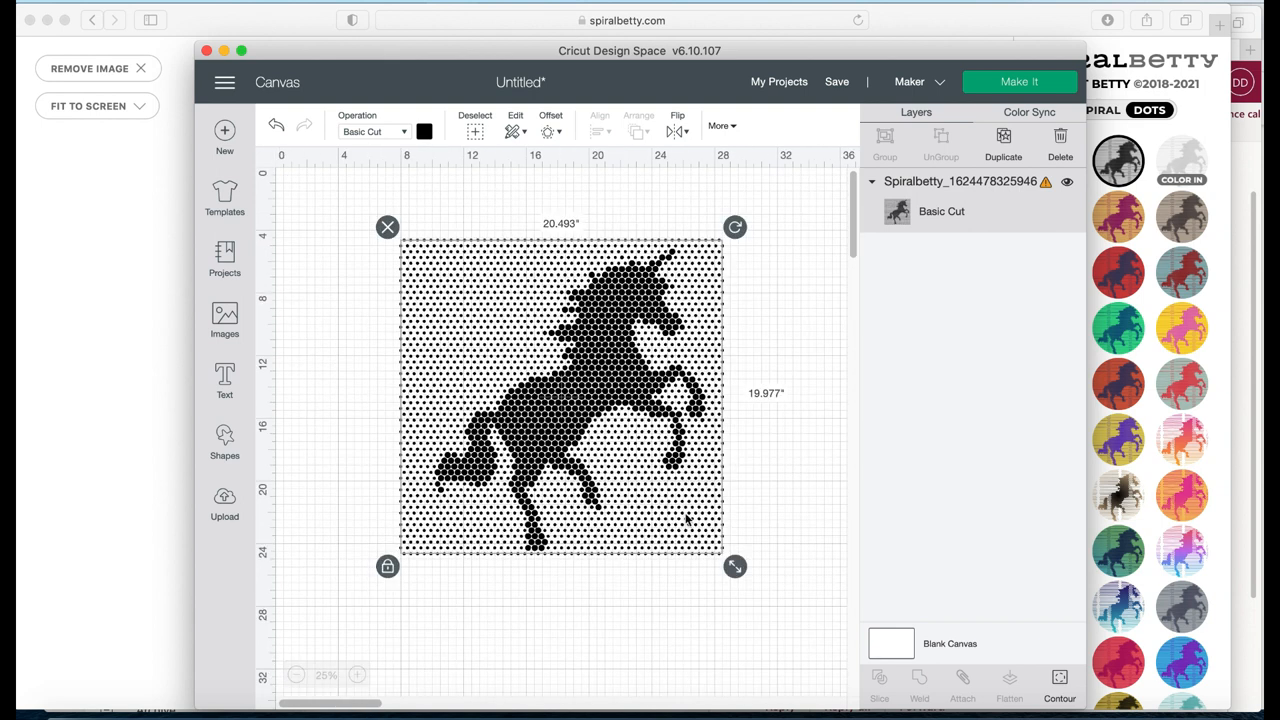
# Resize the unicorn to 11.432 by 11.144 inches and zoom in.
pyautogui.moveTo(735, 567); pyautogui.dragTo(601, 437)
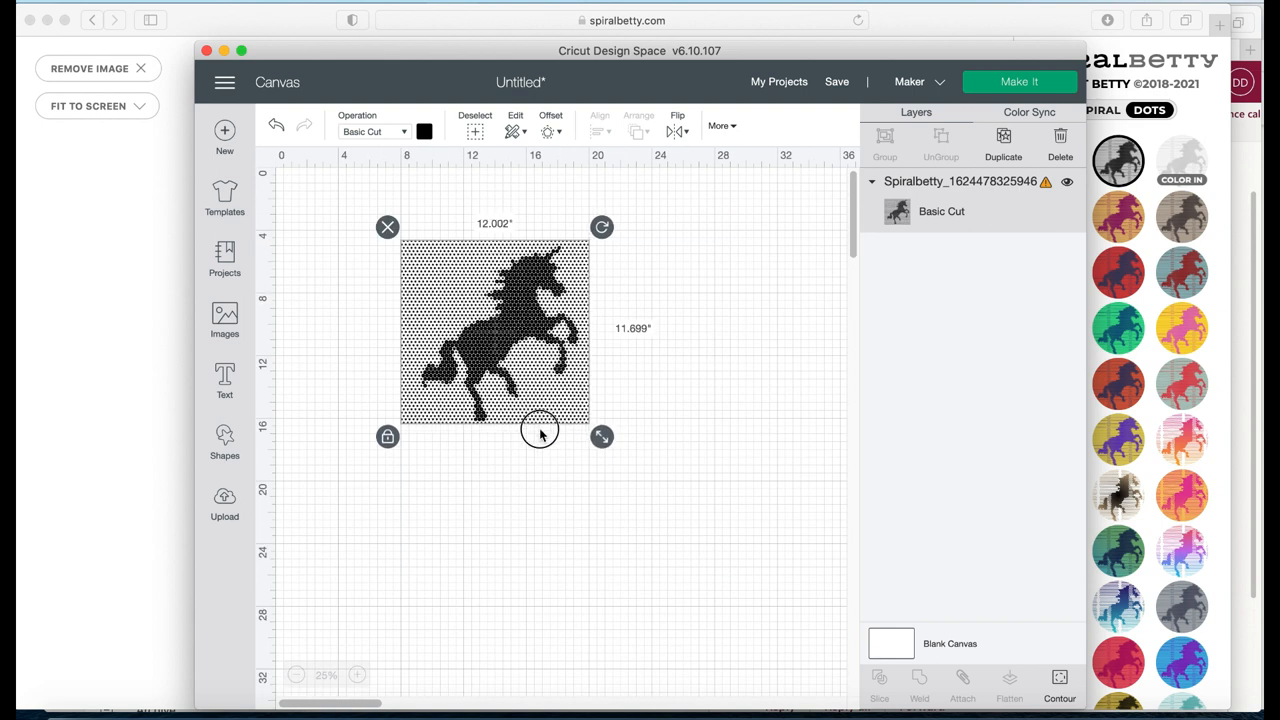
pyautogui.moveTo(601, 436); pyautogui.dragTo(591, 426)
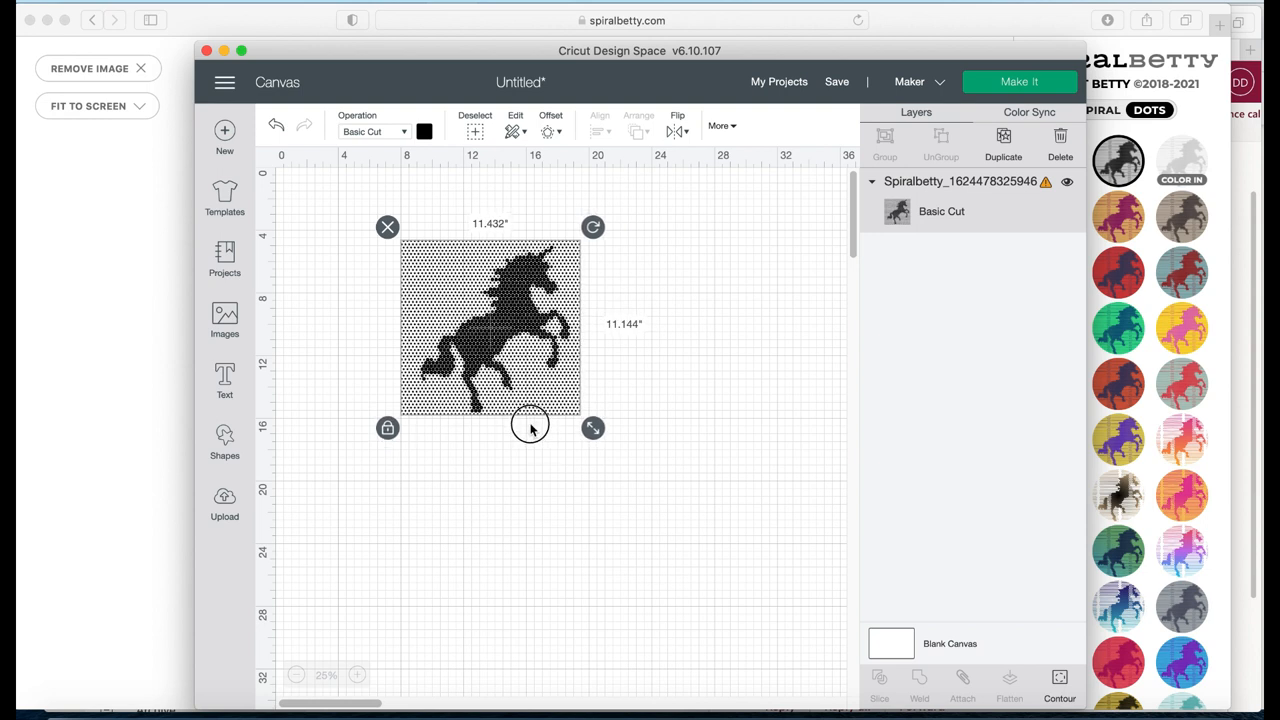
pyautogui.click(357, 674)
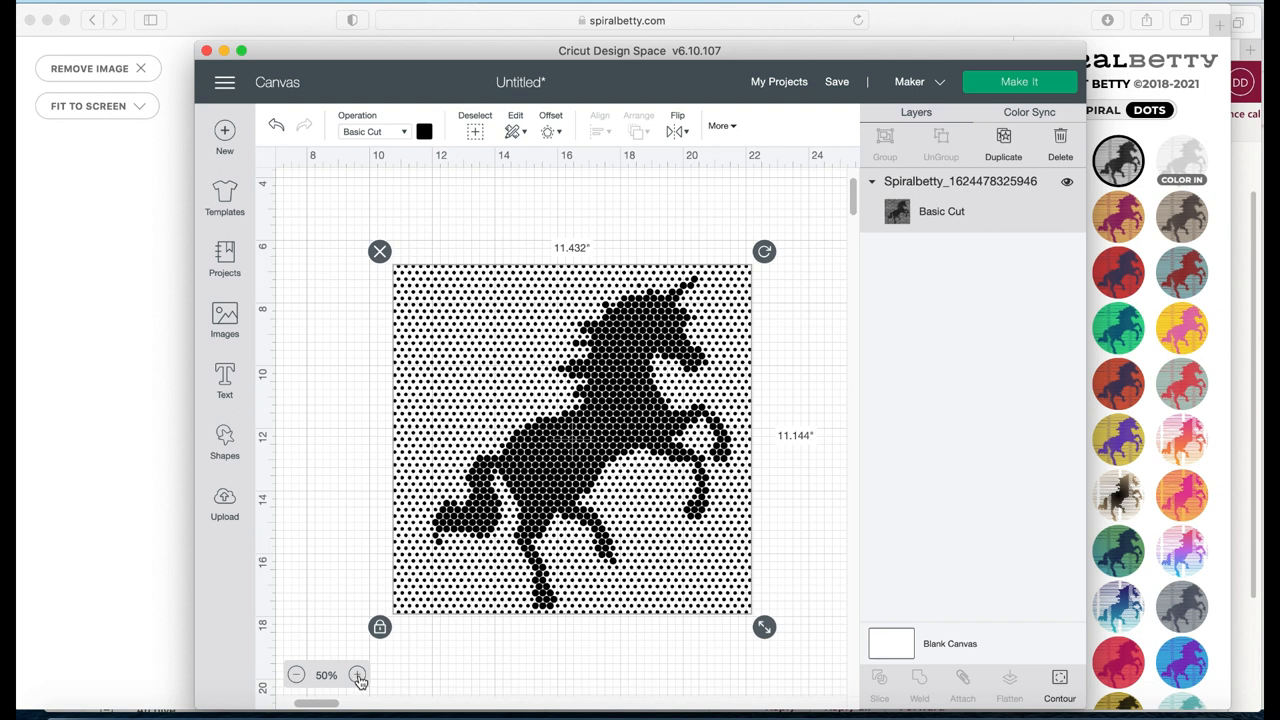
# Type a text layer with 'Stay' on one line and 'Magical' below.
pyautogui.click(358, 675)
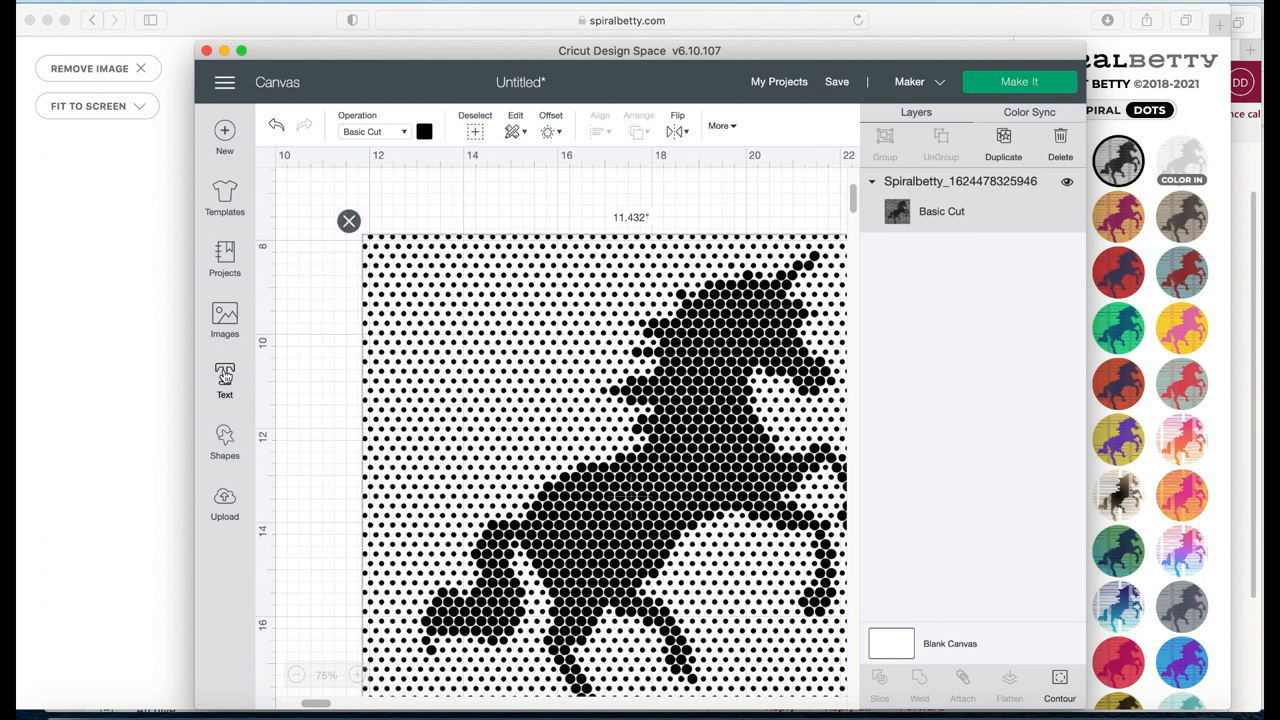
pyautogui.write('Stay')
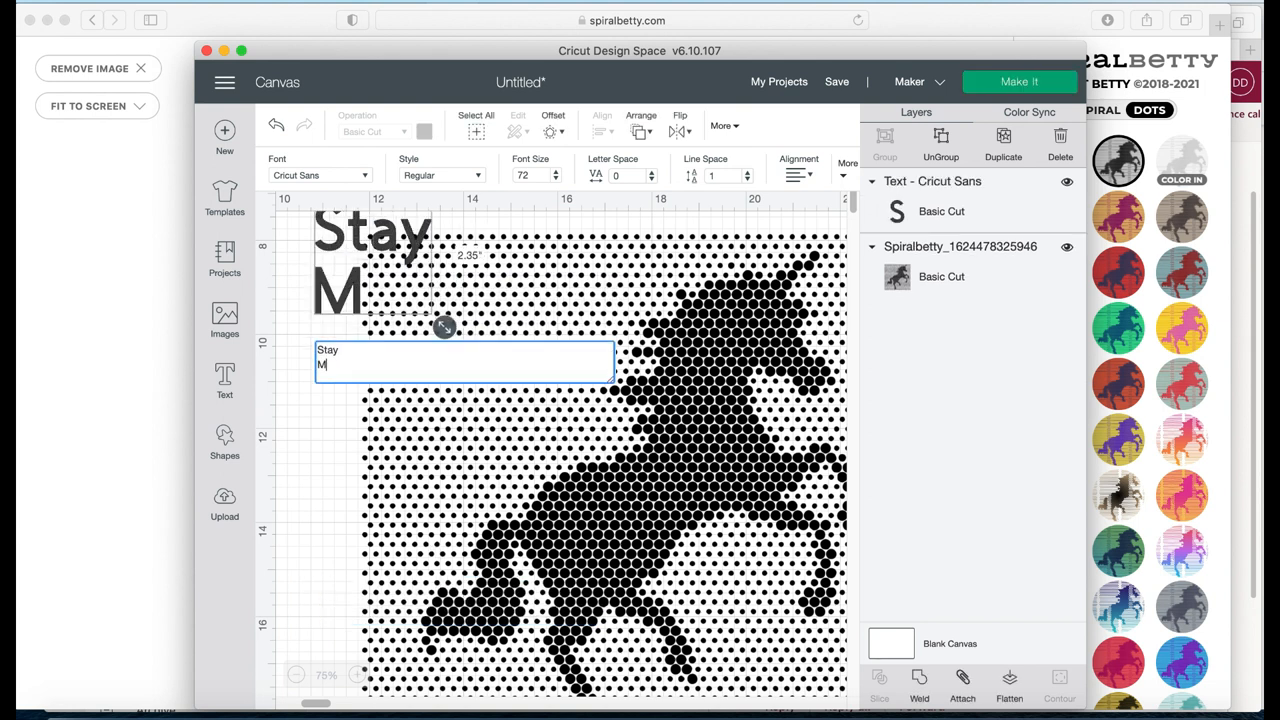
pyautogui.write('ag')
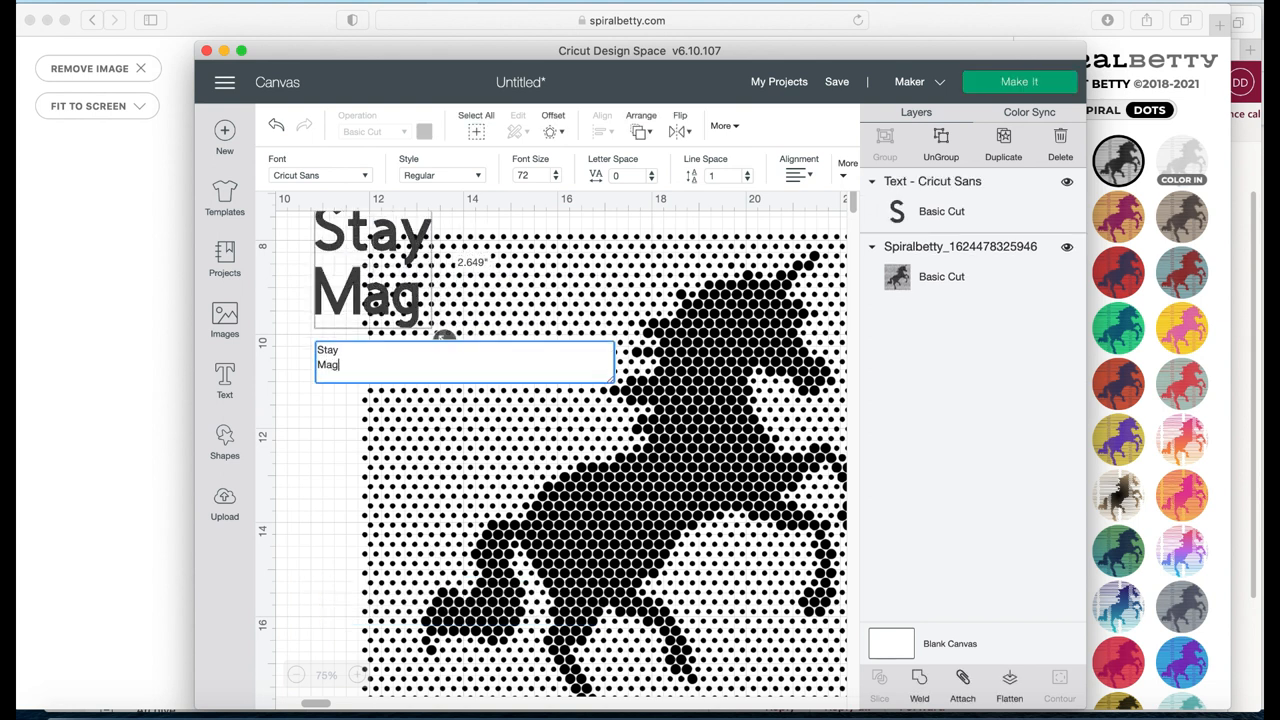
pyautogui.write('ical')
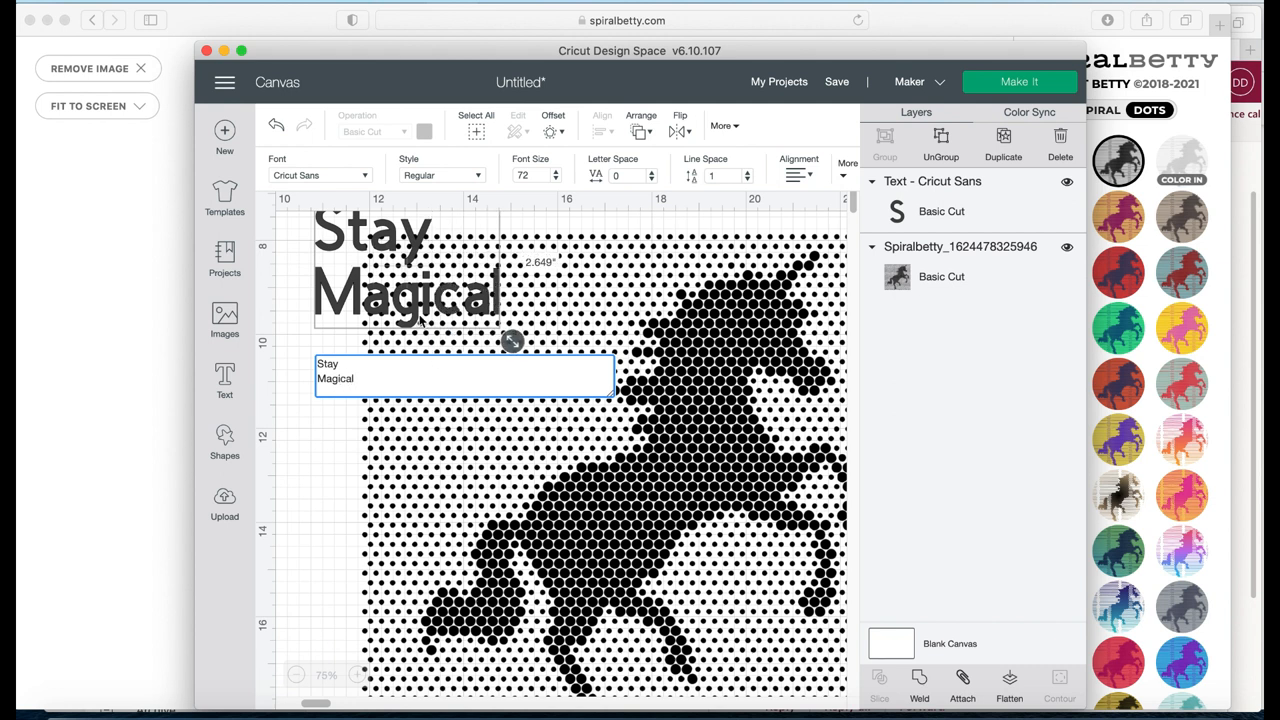
pyautogui.moveTo(366, 180)
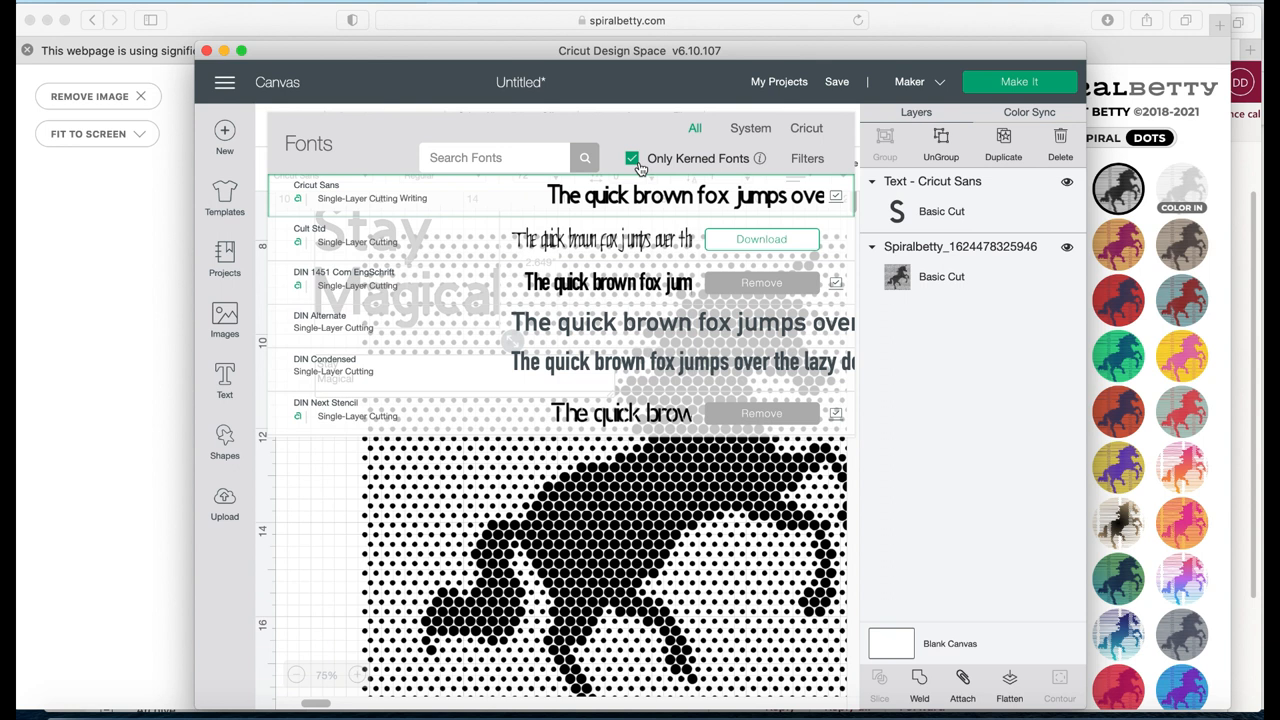
pyautogui.moveTo(645, 133)
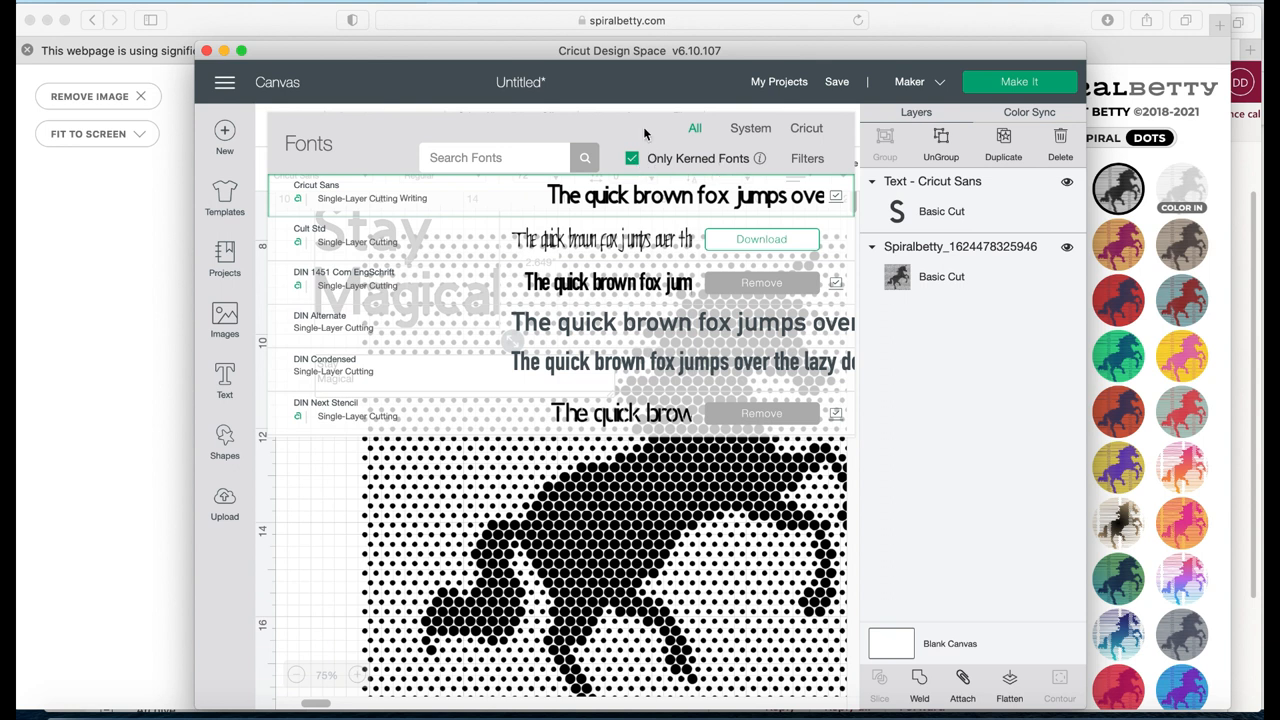
pyautogui.moveTo(672, 148)
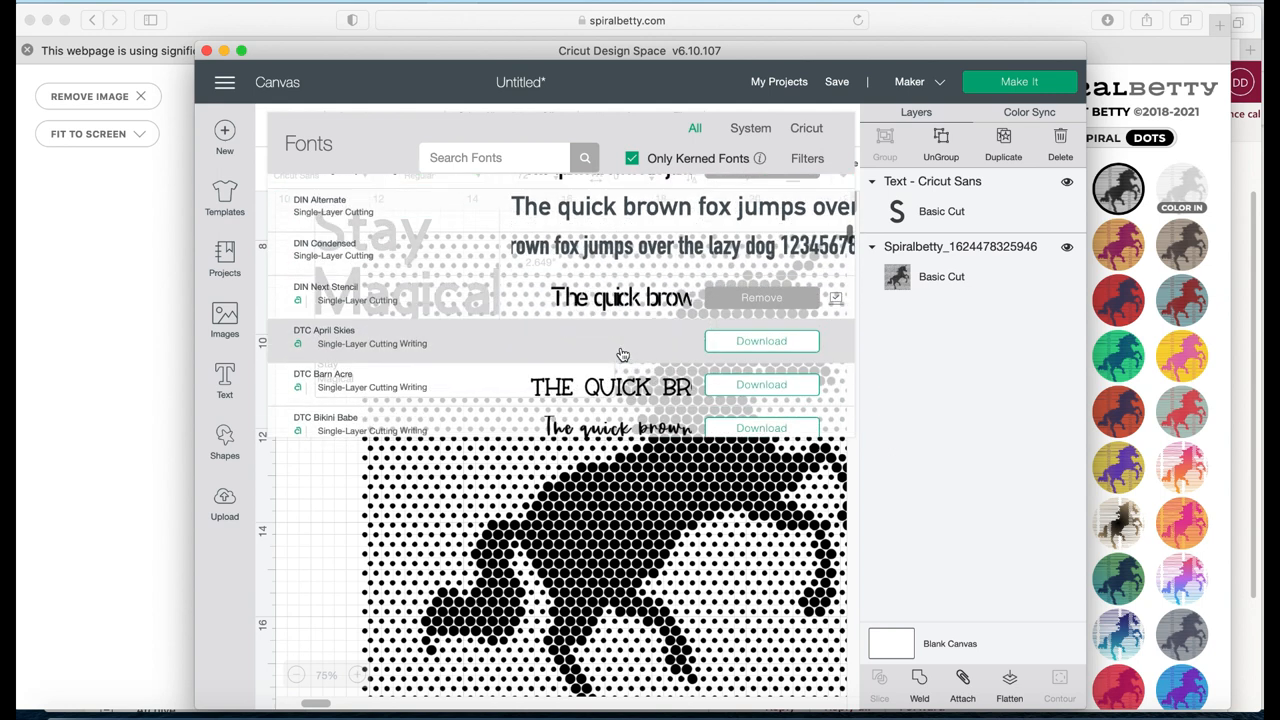
# Scroll the font list toward the Saussa Pro Regular script font.
pyautogui.scroll(-3)
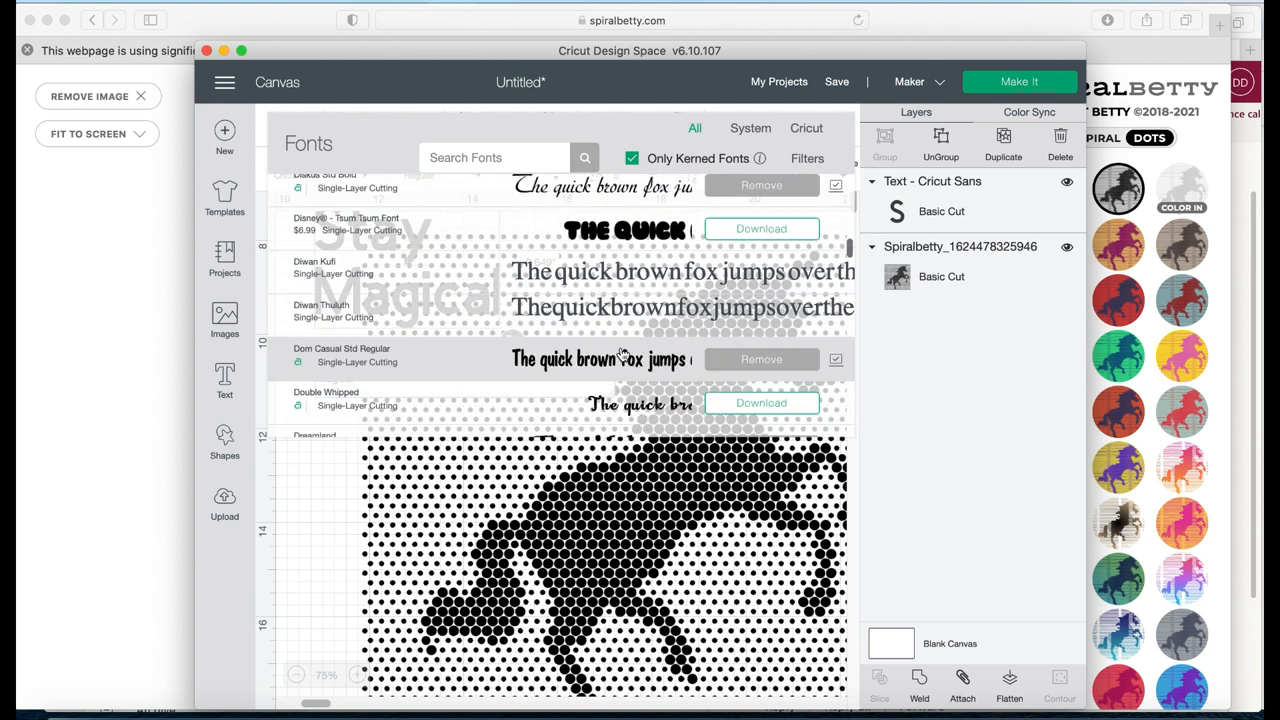
pyautogui.scroll(-3)
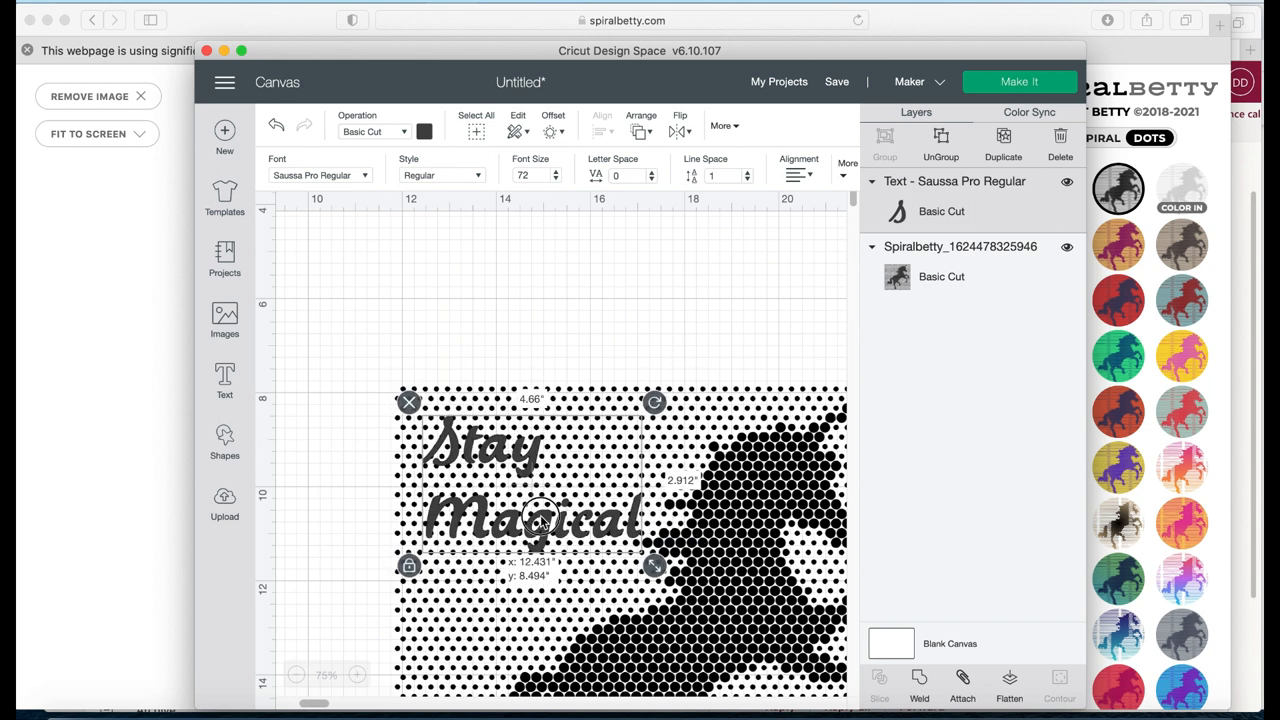
# Position 'Stay Magical' beside the unicorn's head, weld them, and select the welded result.
pyautogui.moveTo(540, 525); pyautogui.dragTo(520, 508)
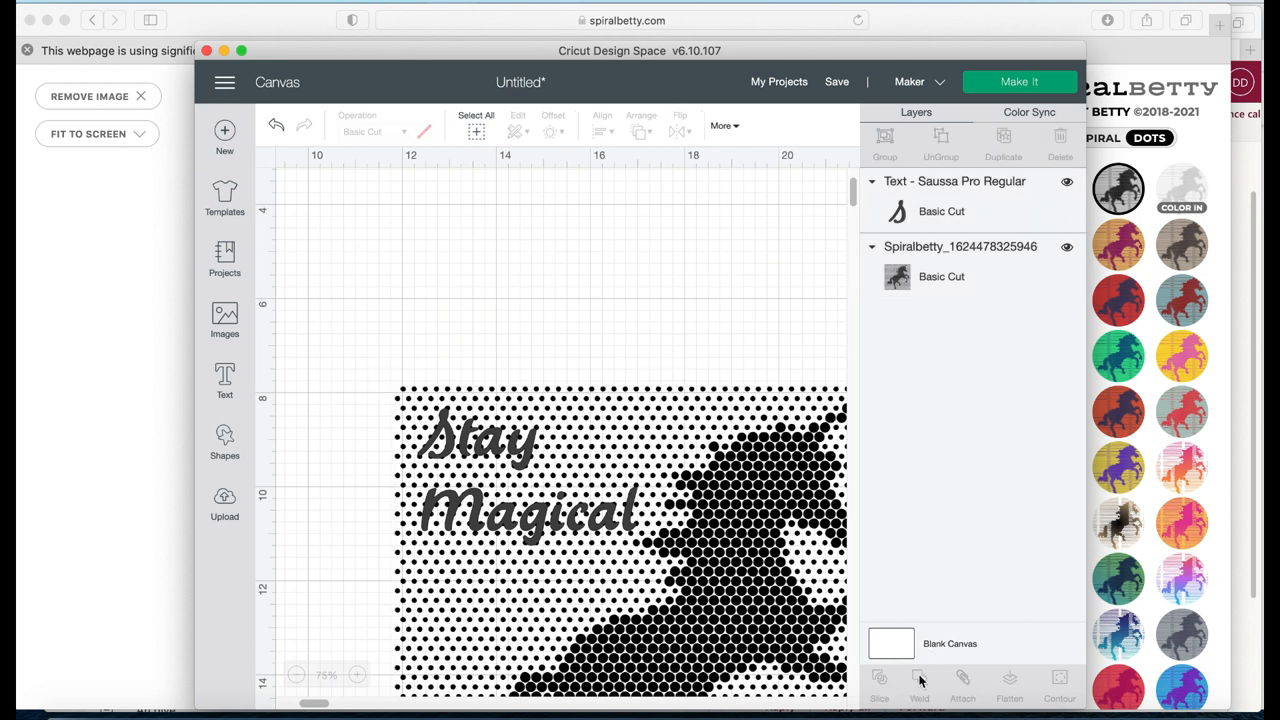
pyautogui.click(918, 683)
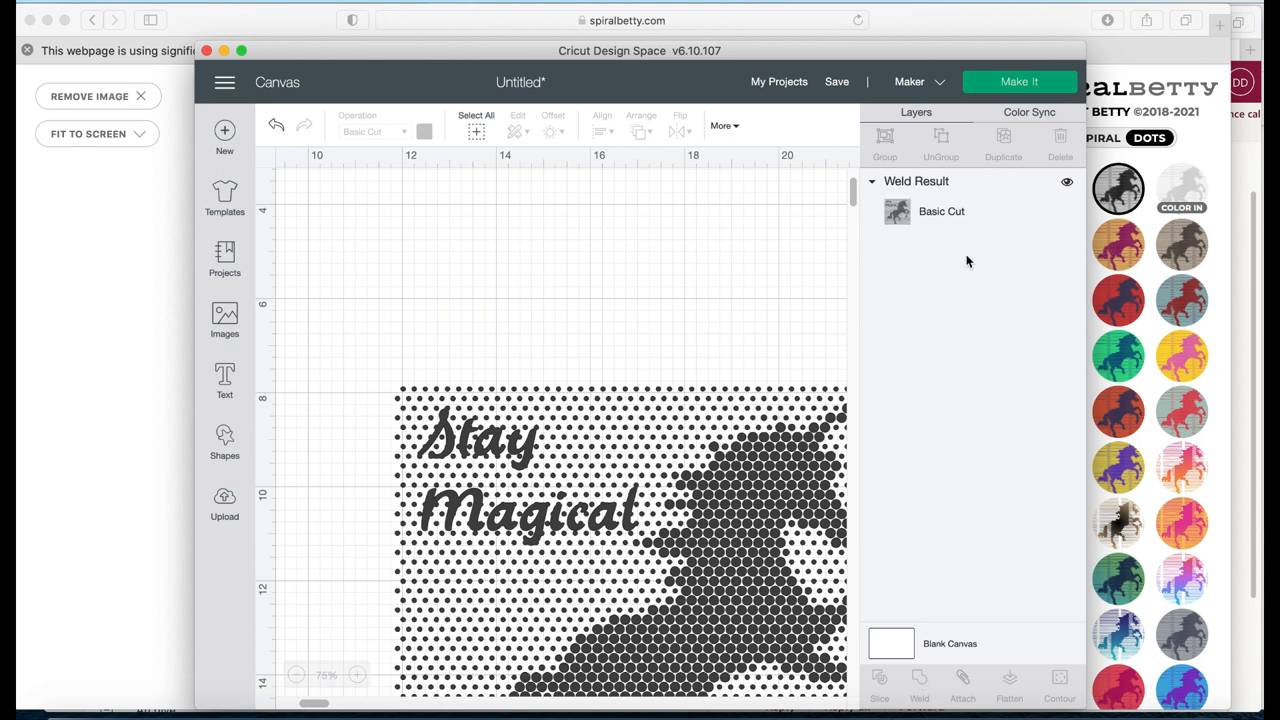
pyautogui.moveTo(901, 142)
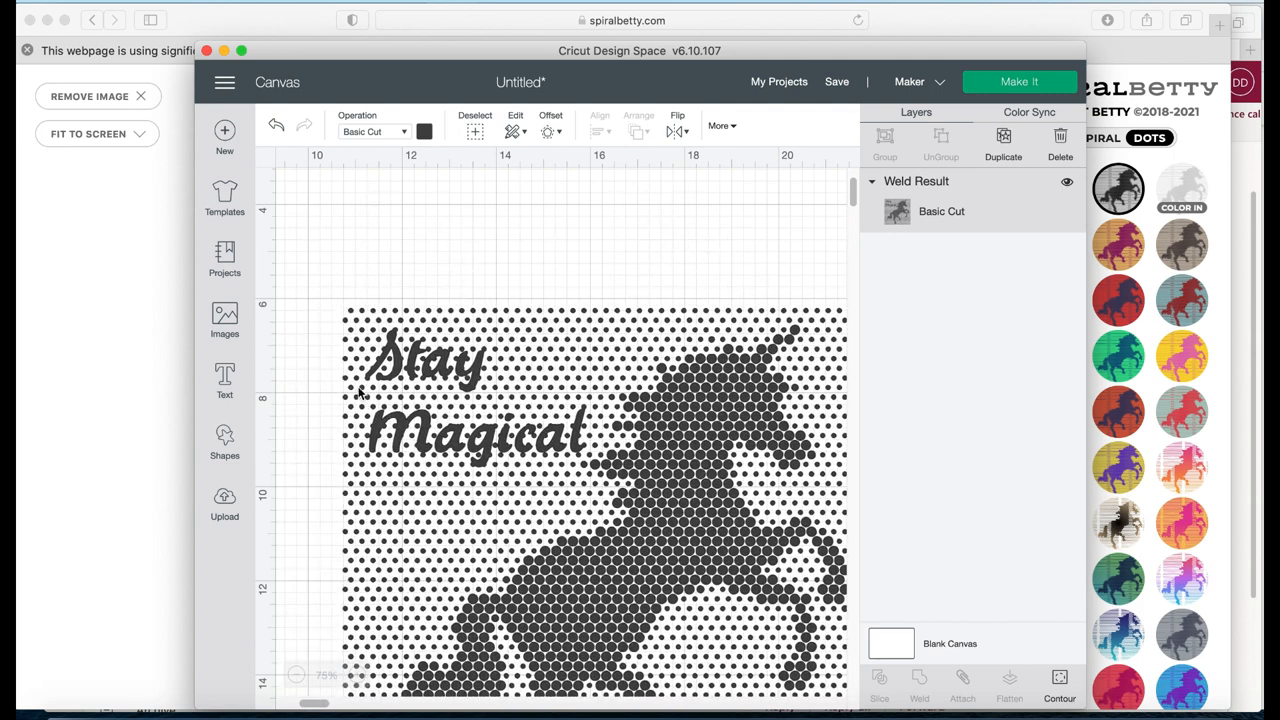
pyautogui.click(590, 500)
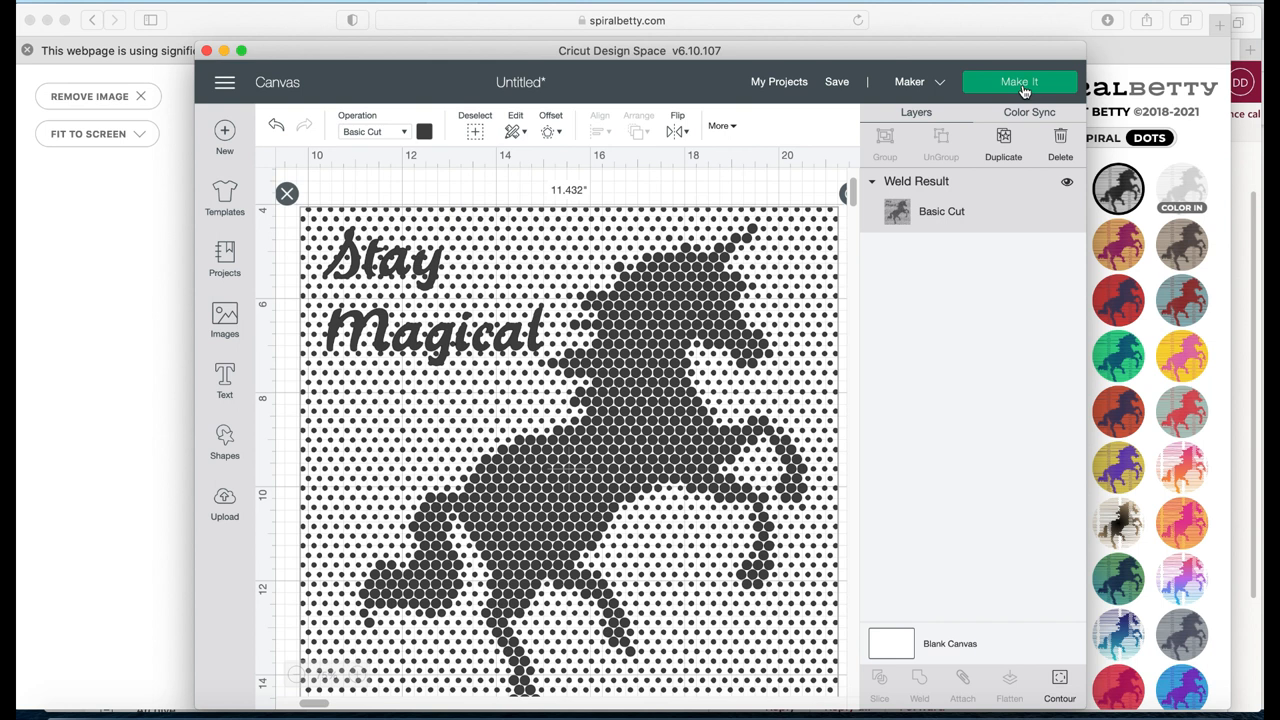
# Send the welded design to a 12x12 mat and turn on Mirror.
pyautogui.click(1019, 82)
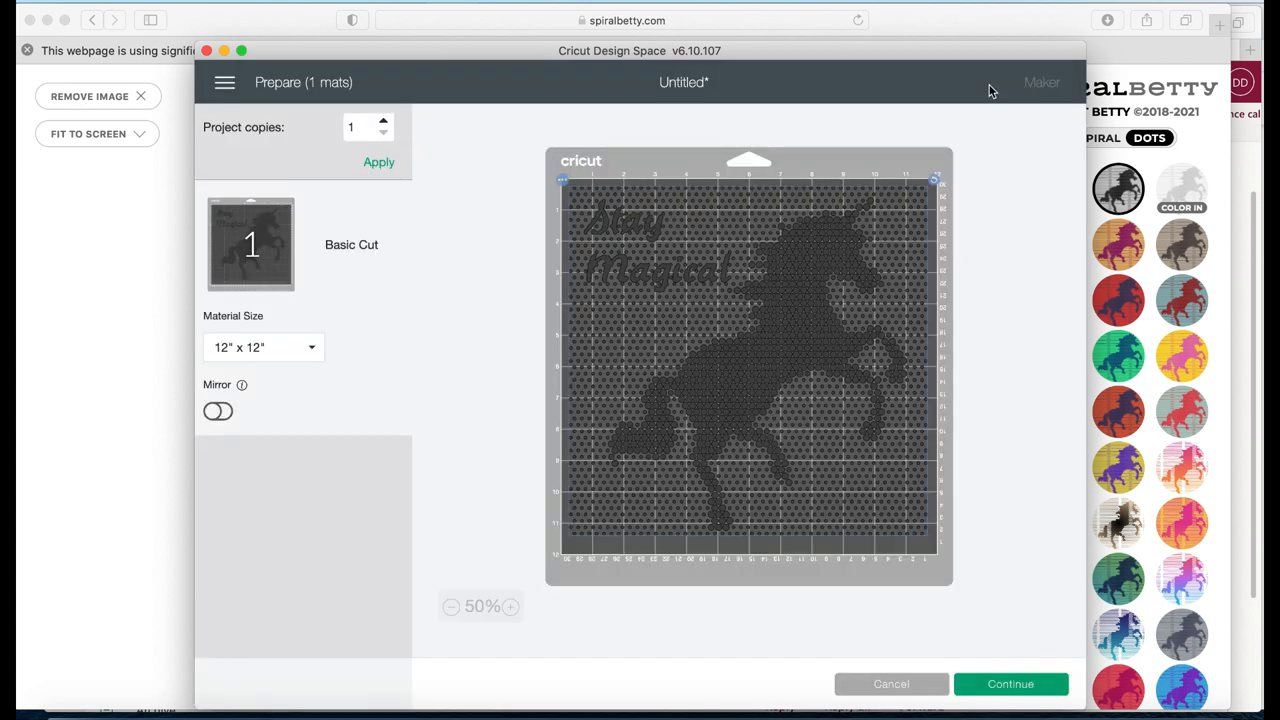
pyautogui.click(218, 411)
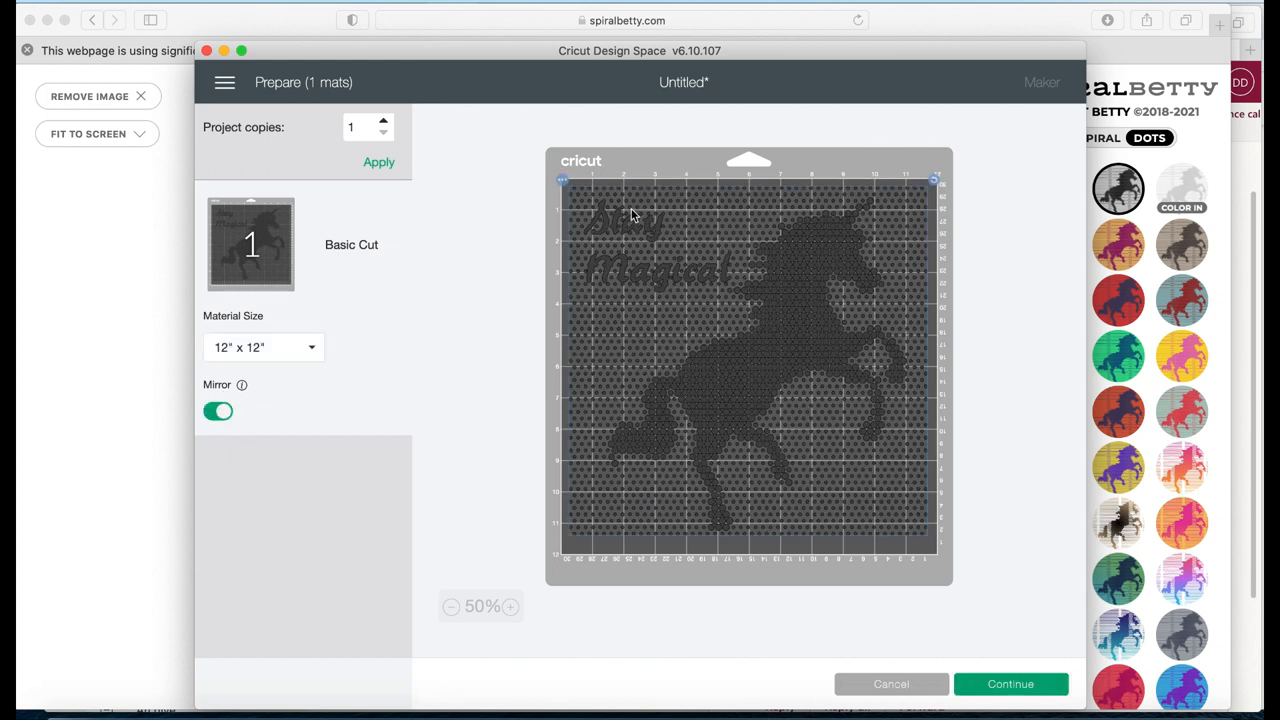
pyautogui.click(218, 411)
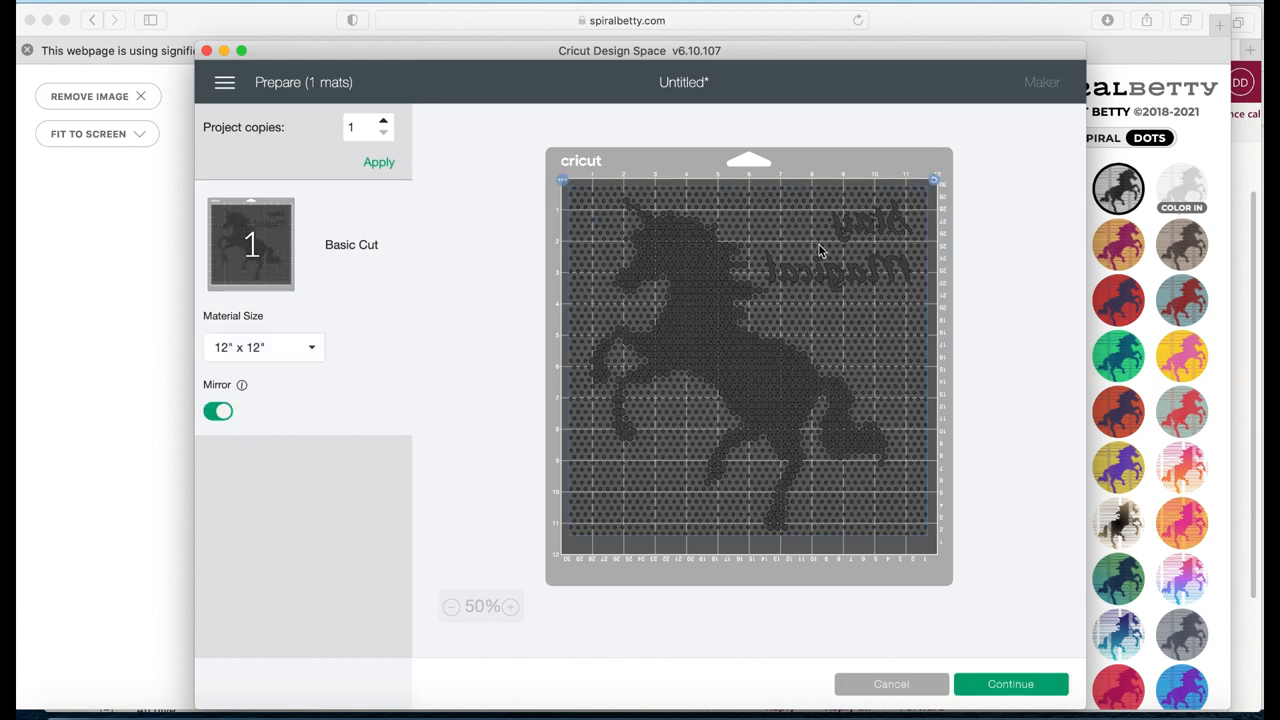
pyautogui.moveTo(825, 262)
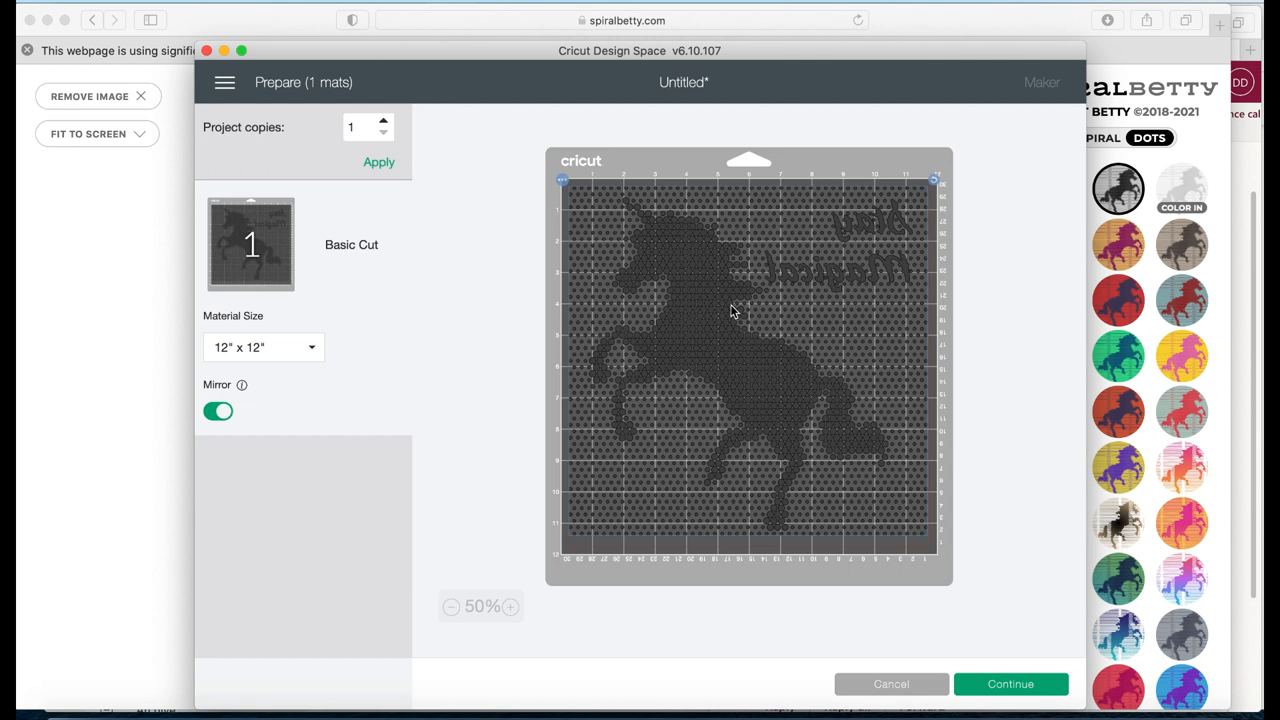
pyautogui.moveTo(635, 360)
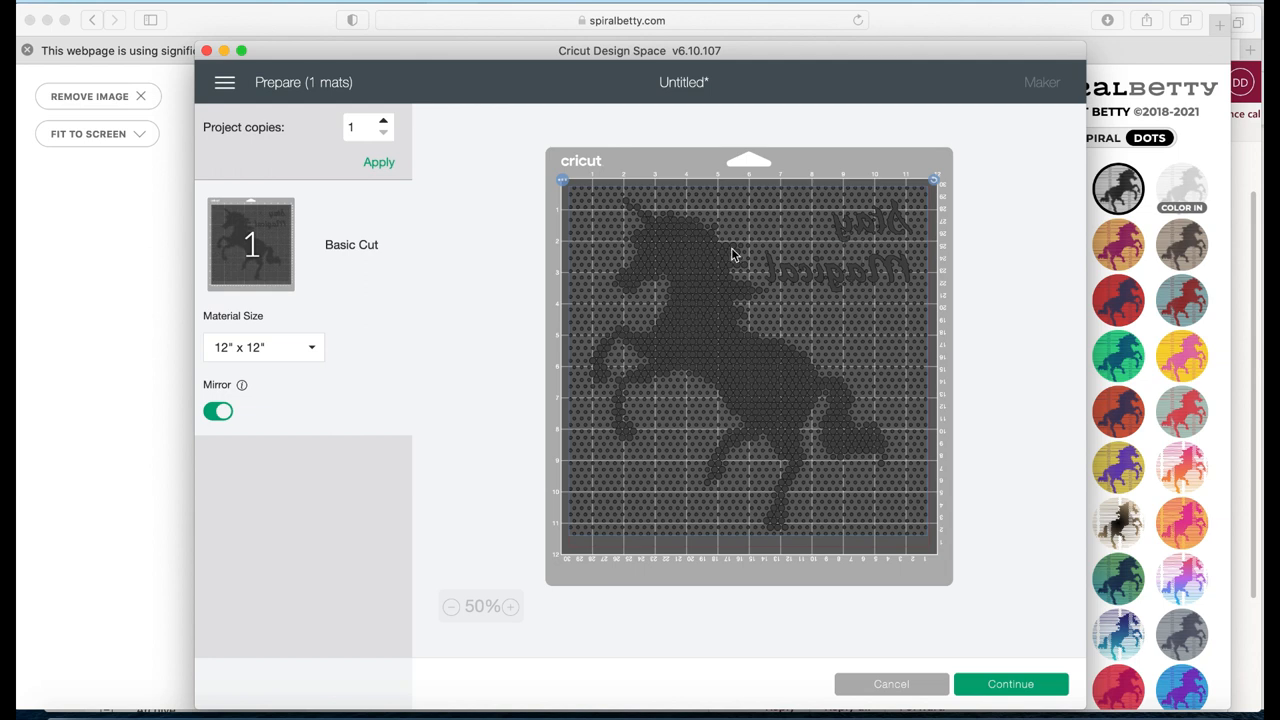
pyautogui.moveTo(240, 410)
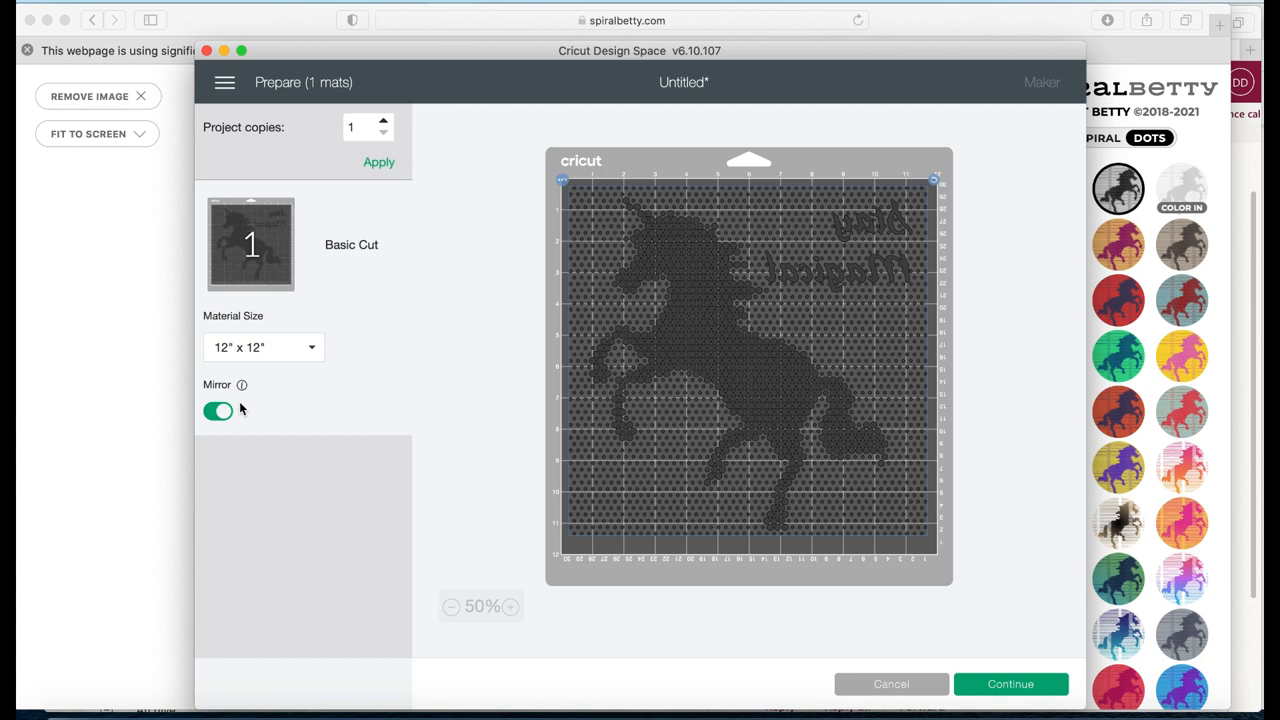
pyautogui.moveTo(560, 533)
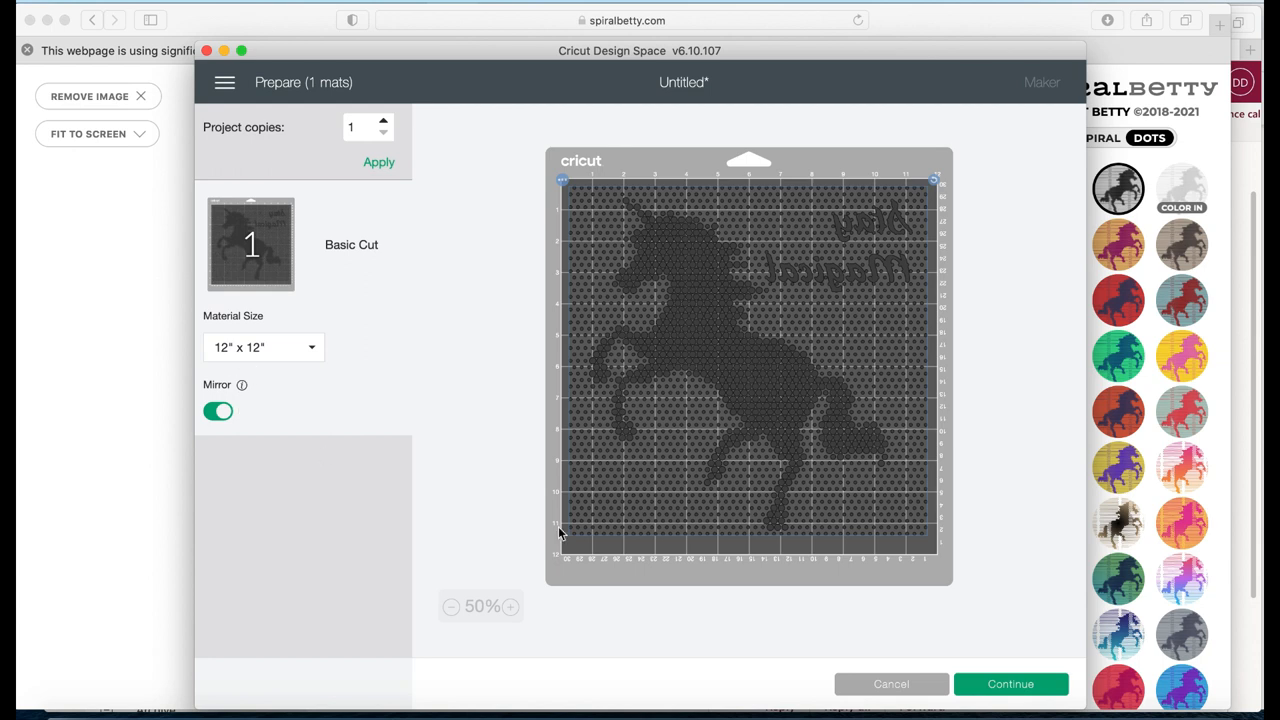
pyautogui.moveTo(864, 597)
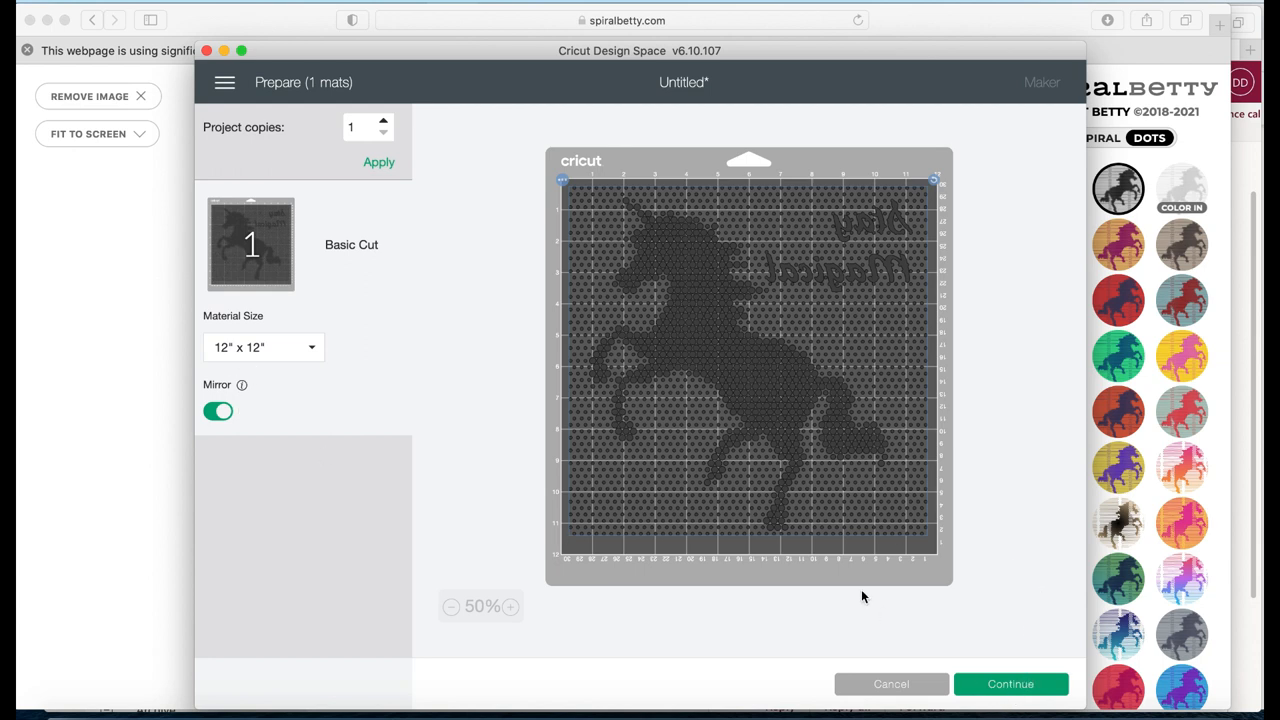